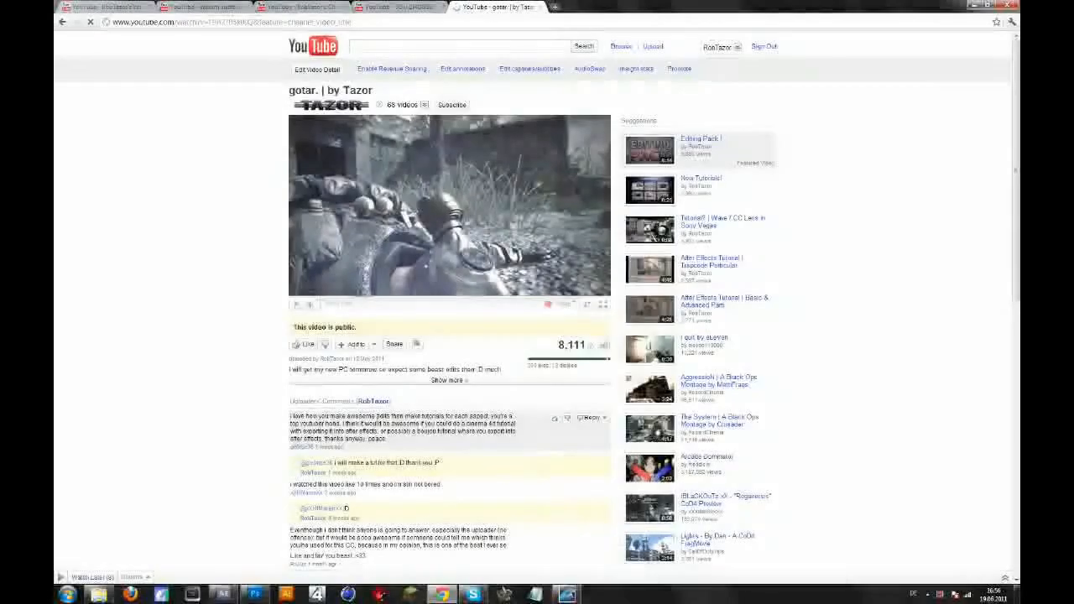
Step: Play the example gameplay video and jump ahead to where 'enjoy' appears over the footage
{"action": "left_click", "coordinate": [450, 205]}
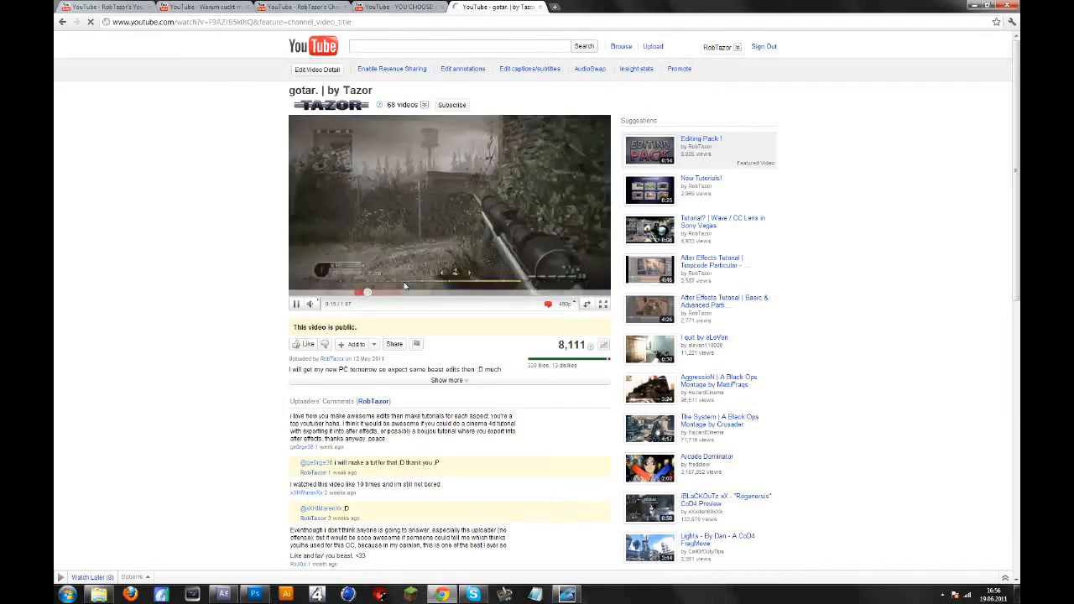
{"action": "left_click", "coordinate": [366, 294]}
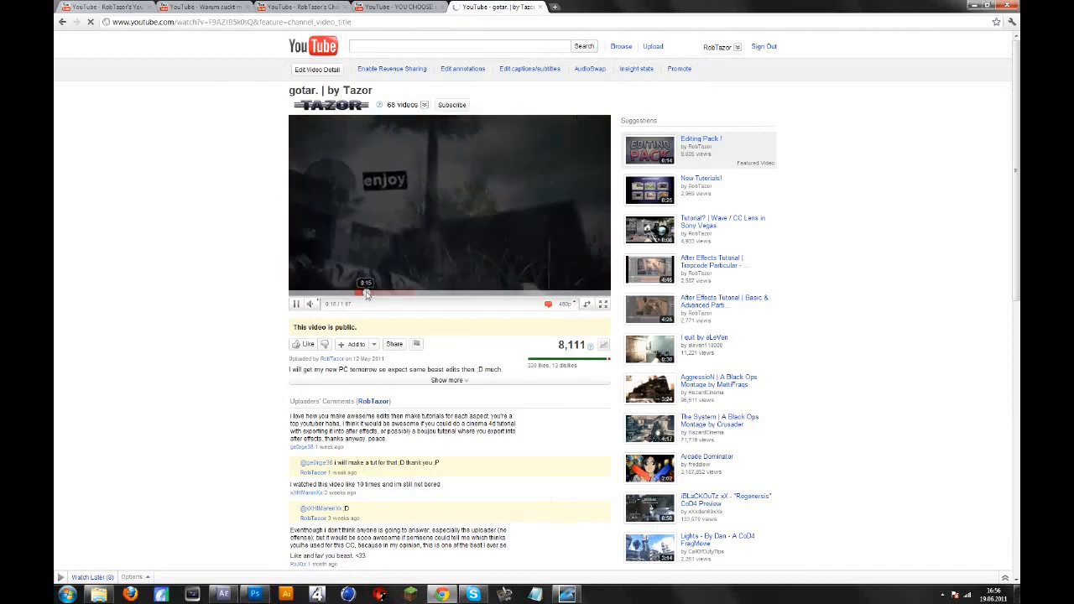
{"action": "left_click", "coordinate": [295, 303]}
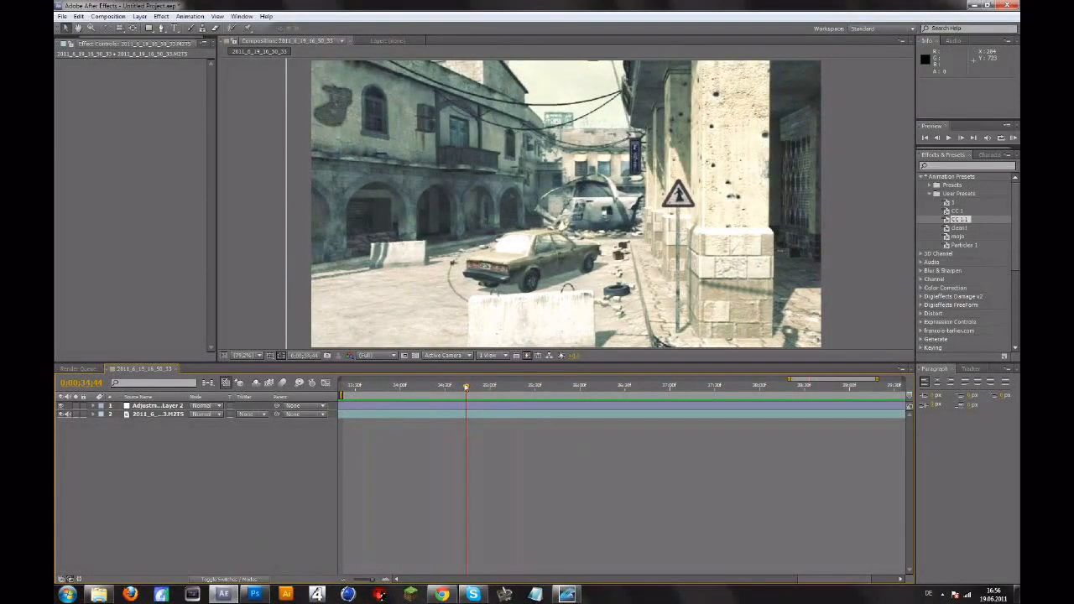
Step: Move the current-time indicator forward to the frame where the stone pillar wall fills the middle
{"action": "left_click", "coordinate": [527, 384]}
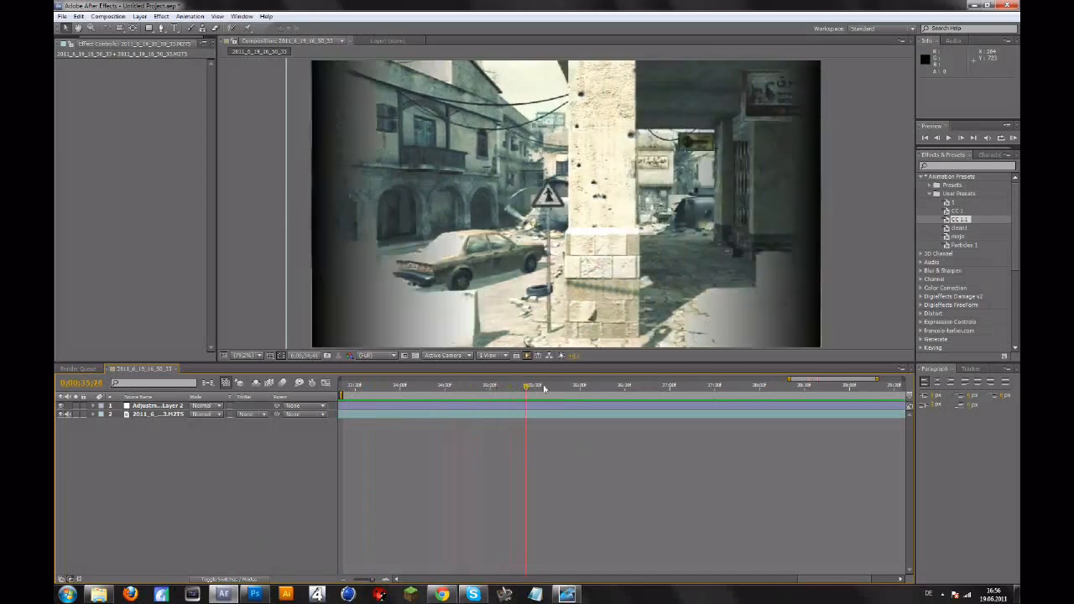
{"action": "left_click", "coordinate": [557, 384]}
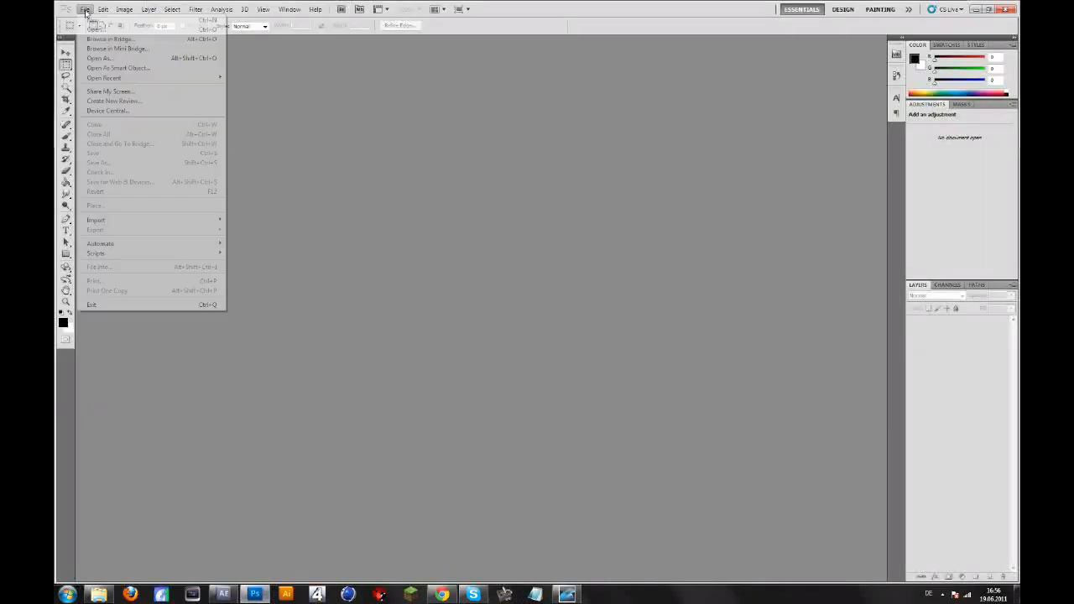
Step: Create a new 1280 × 720 pixel document with a transparent background
{"action": "left_click", "coordinate": [94, 20]}
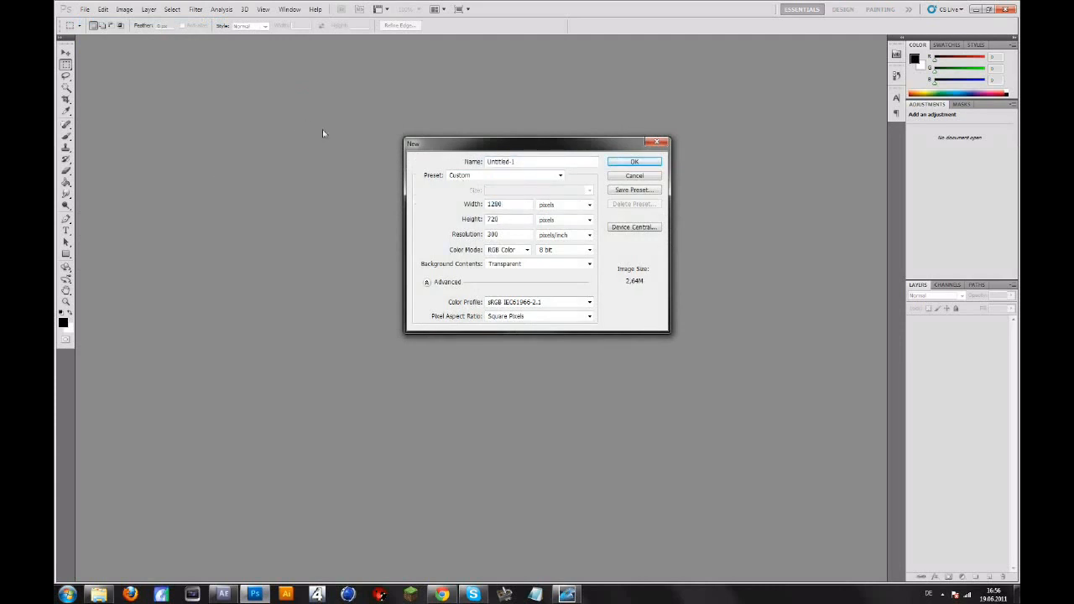
{"action": "left_click", "coordinate": [589, 205]}
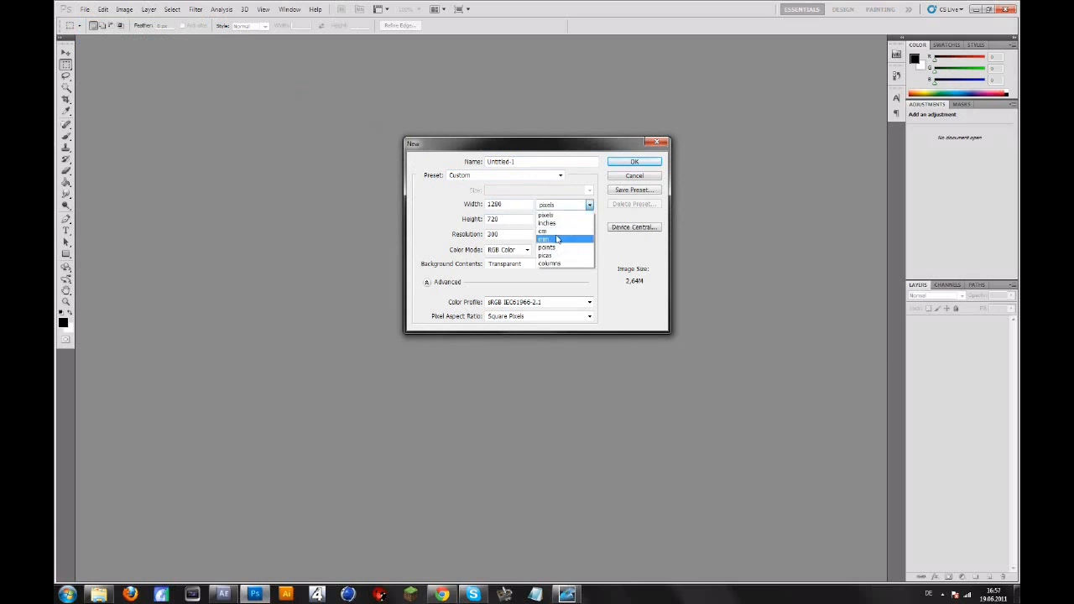
{"action": "left_click", "coordinate": [545, 215]}
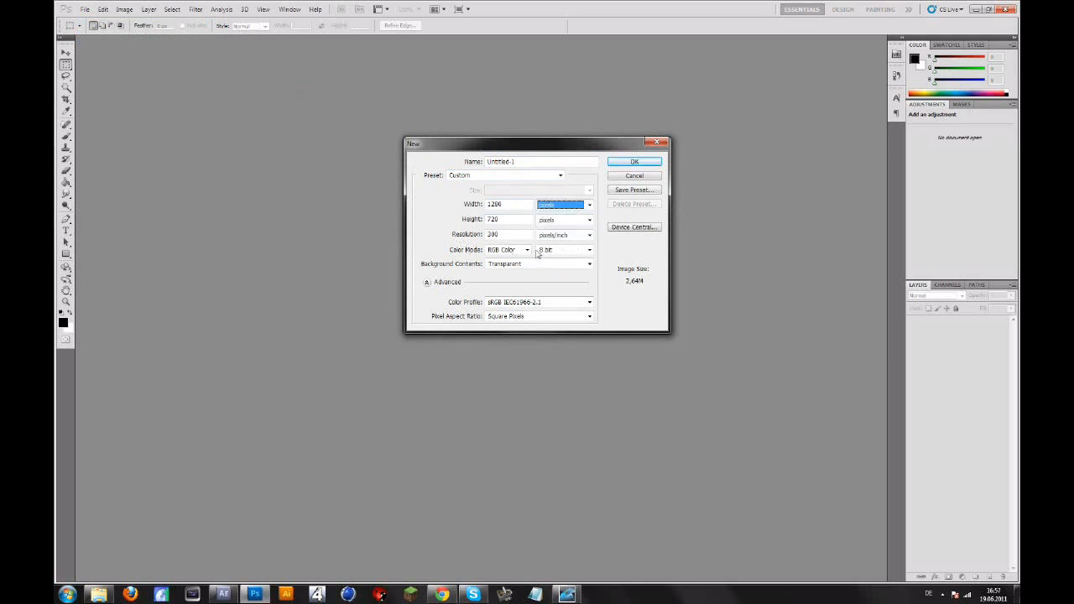
{"action": "mouse_move", "coordinate": [504, 273]}
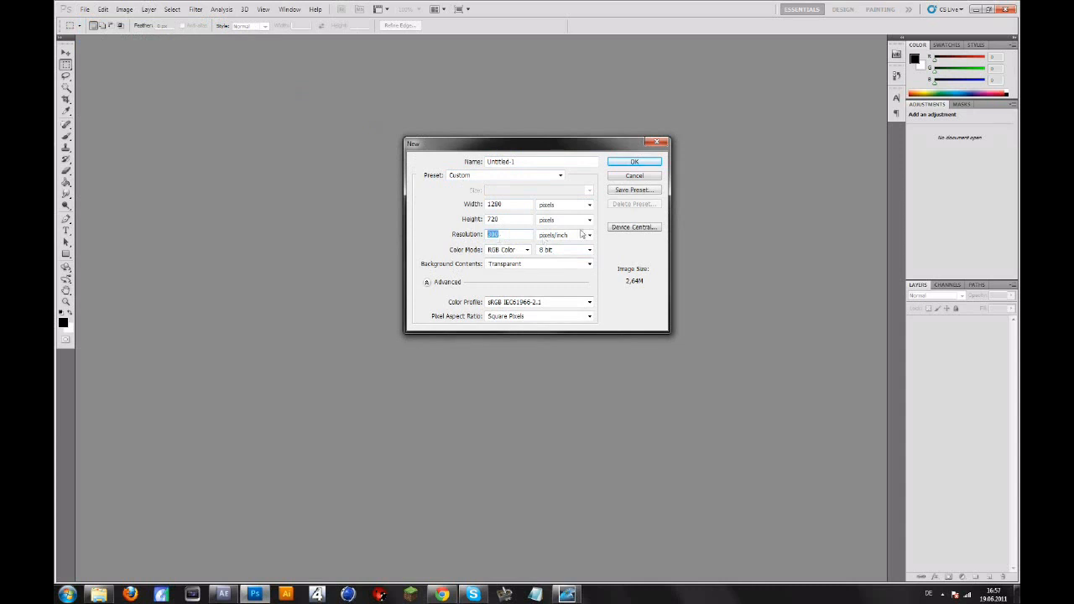
{"action": "left_click", "coordinate": [634, 176]}
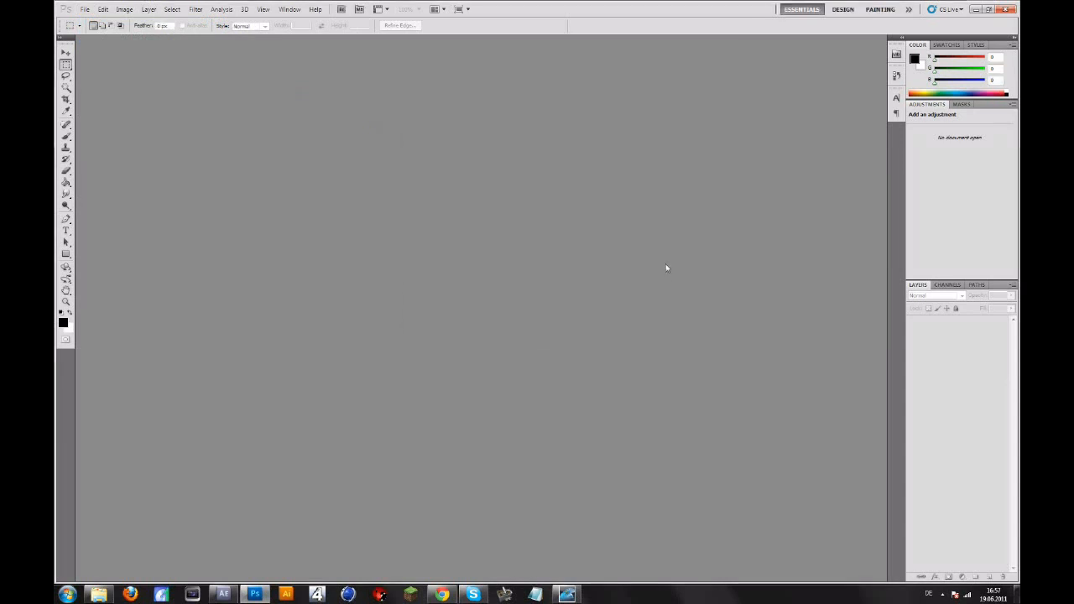
{"action": "mouse_move", "coordinate": [309, 245]}
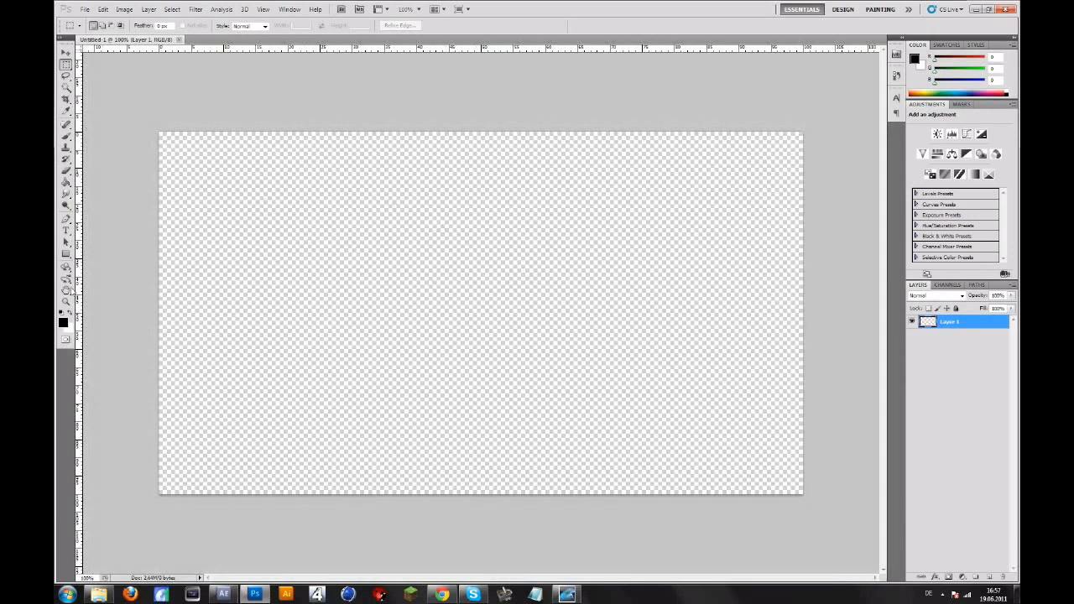
Step: Draw a black rounded rectangle in the canvas's upper left and check its fill colour
{"action": "left_click", "coordinate": [64, 253]}
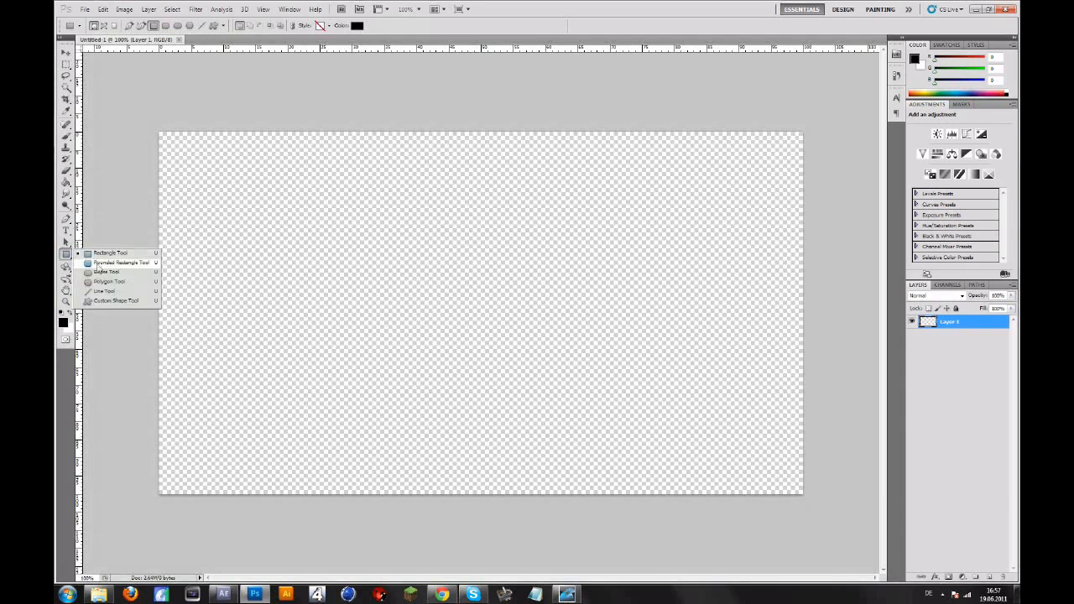
{"action": "mouse_move", "coordinate": [104, 271]}
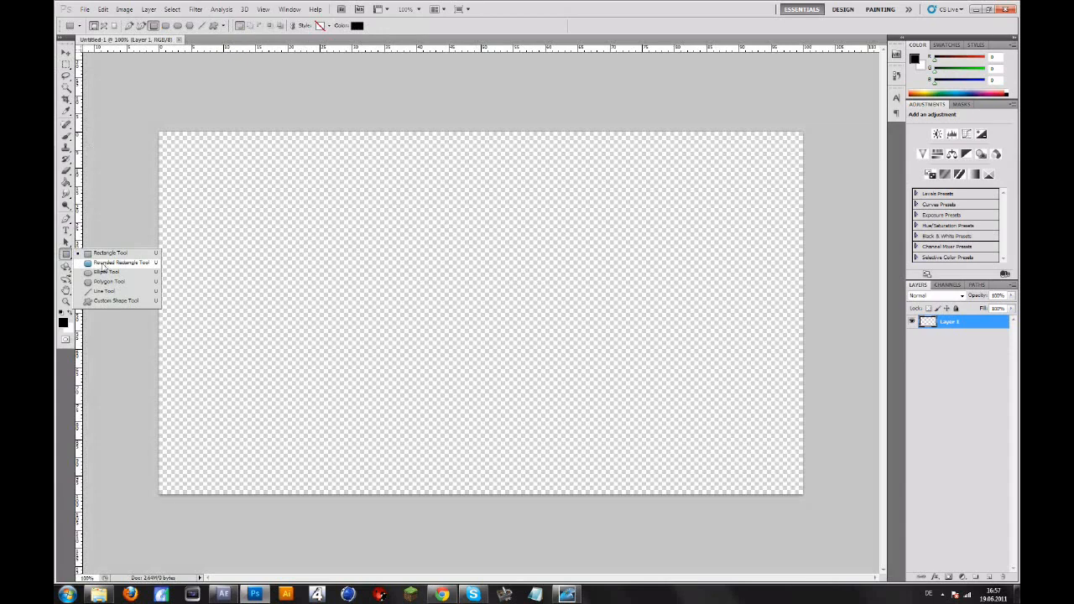
{"action": "mouse_move", "coordinate": [124, 272]}
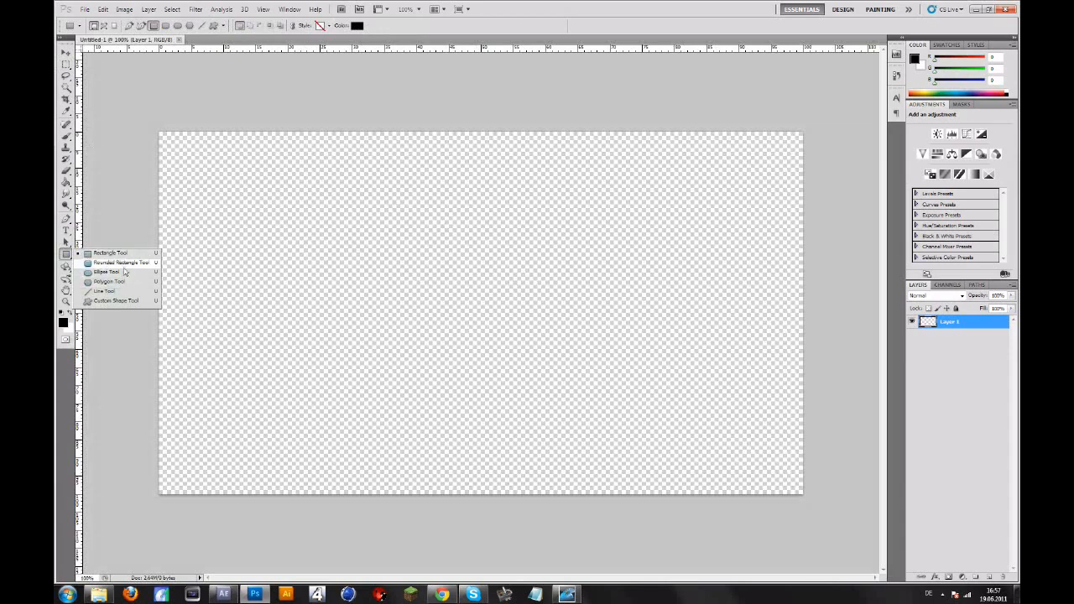
{"action": "mouse_move", "coordinate": [121, 262]}
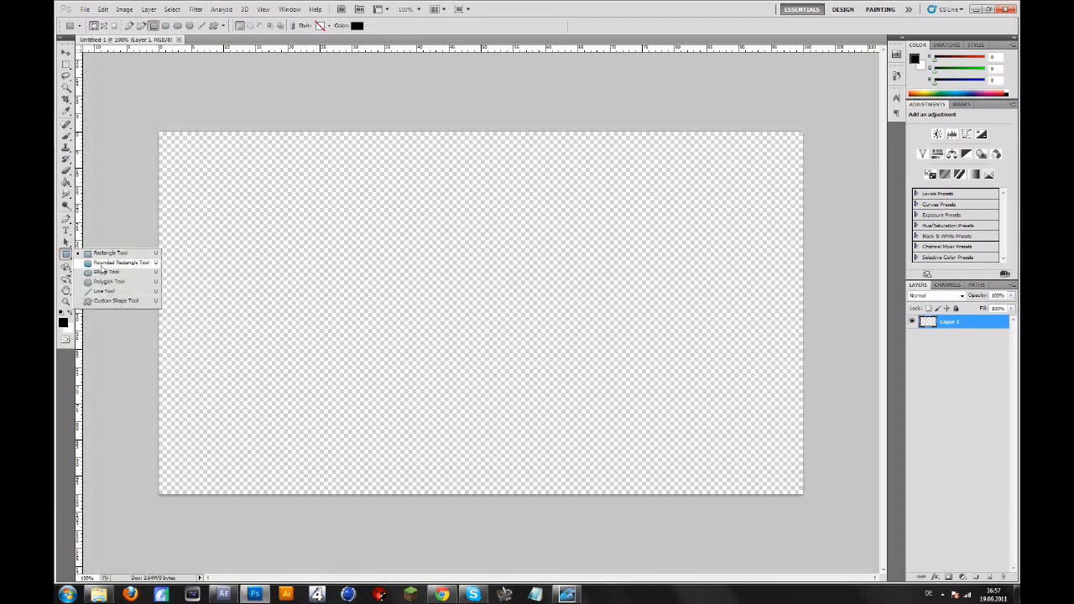
{"action": "left_click", "coordinate": [121, 262]}
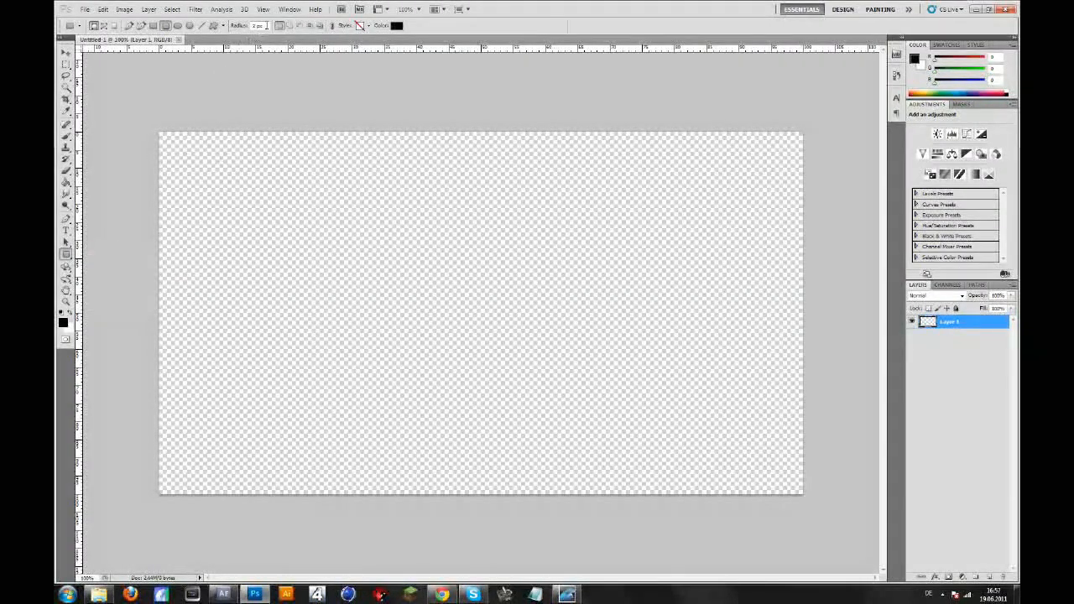
{"action": "left_click_drag", "start_coordinate": [277, 232], "coordinate": [437, 265]}
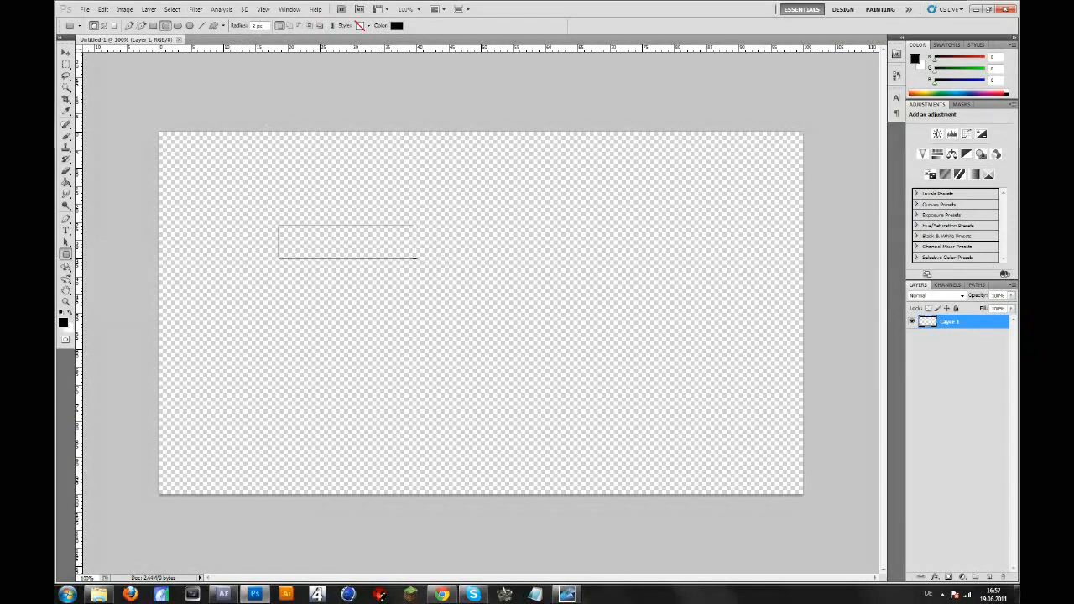
{"action": "left_click_drag", "start_coordinate": [279, 228], "coordinate": [413, 260]}
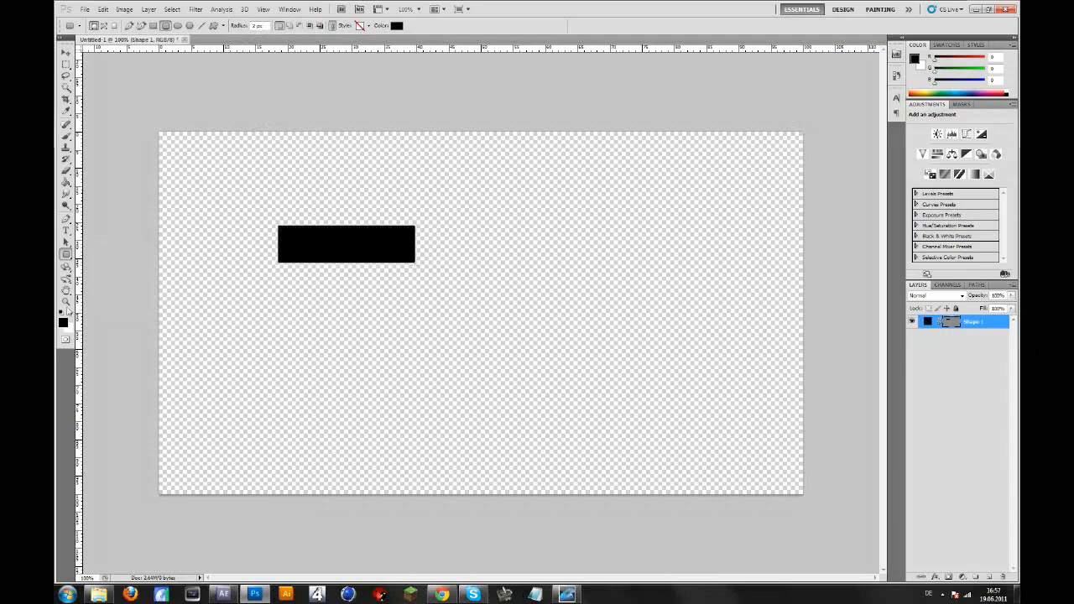
{"action": "left_click", "coordinate": [63, 322]}
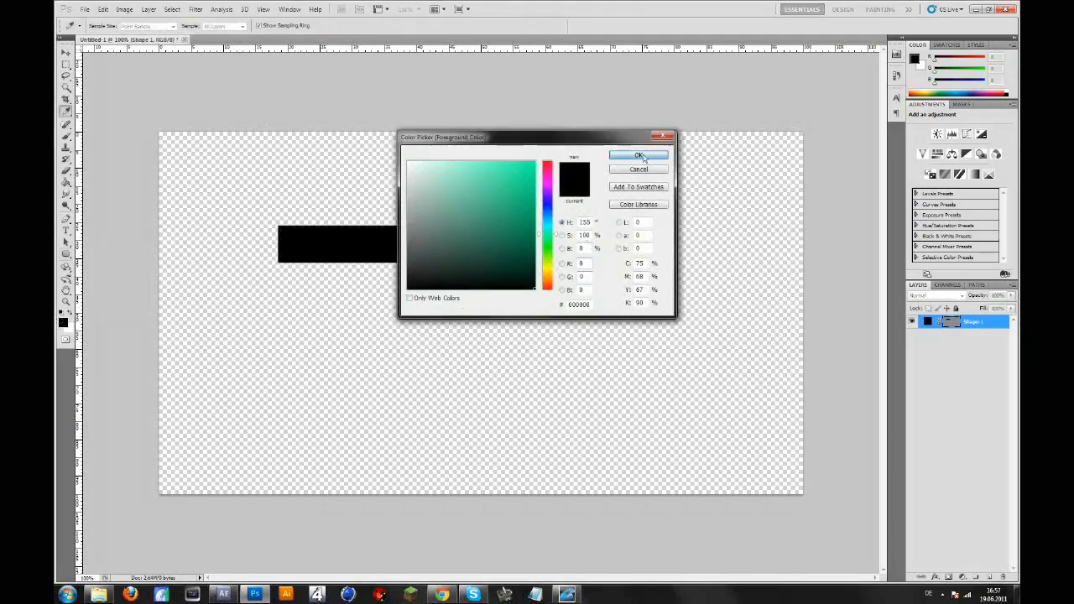
Step: Keep the black fill and move the rectangle to the canvas centre where the guides cross
{"action": "left_click", "coordinate": [638, 156]}
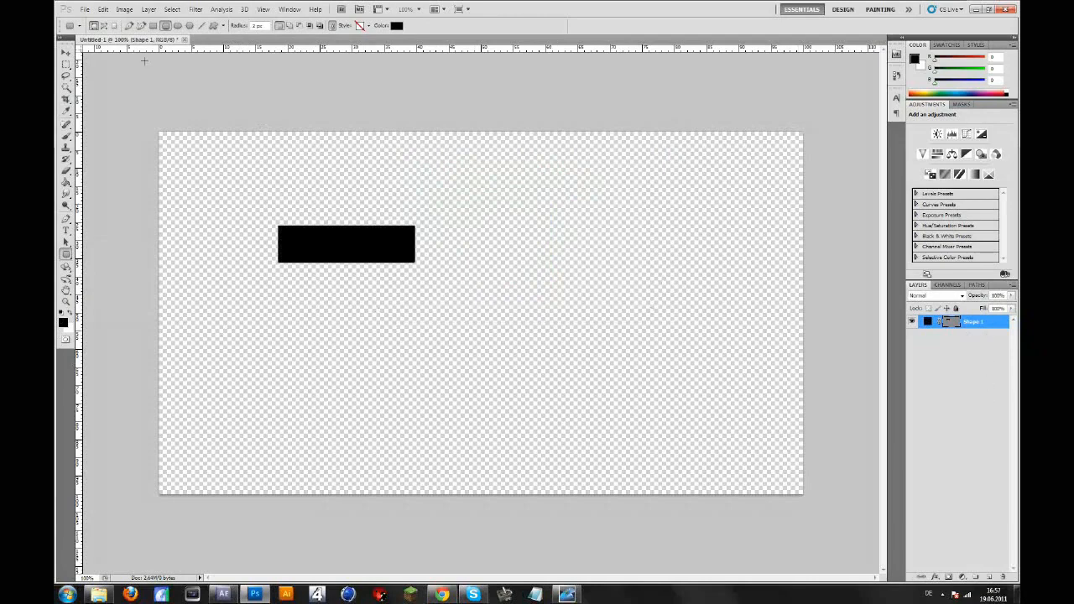
{"action": "left_click", "coordinate": [65, 52]}
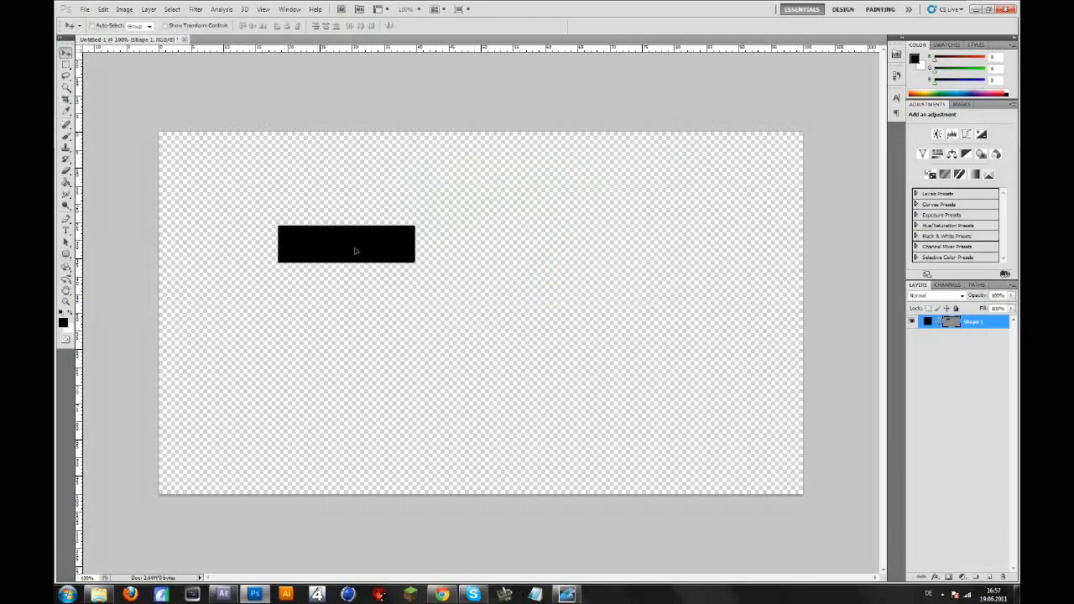
{"action": "left_click_drag", "start_coordinate": [346, 243], "coordinate": [494, 303]}
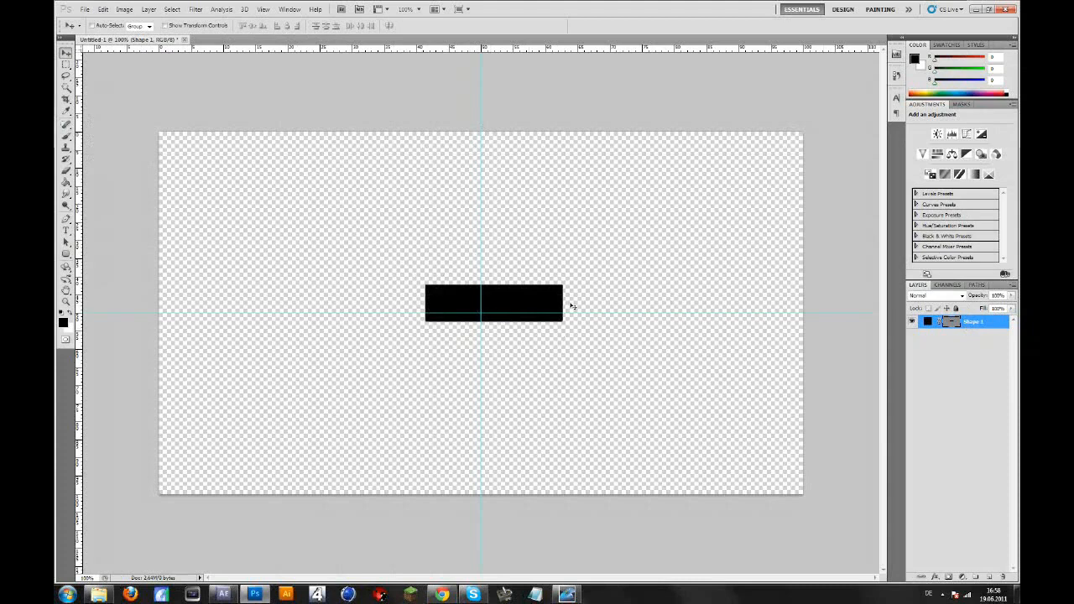
{"action": "mouse_move", "coordinate": [610, 312]}
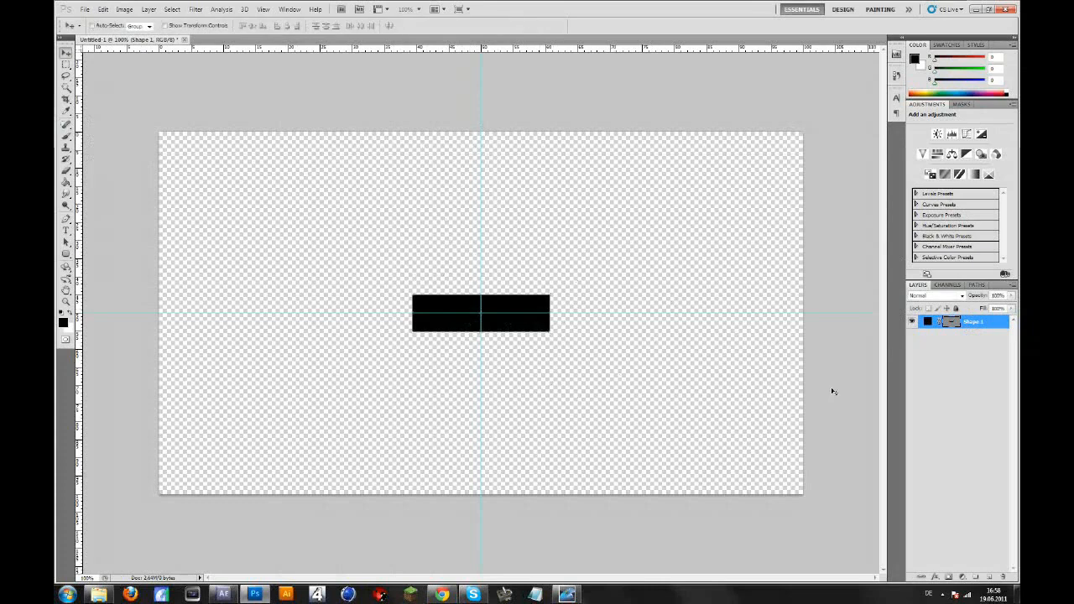
{"action": "left_click", "coordinate": [261, 10]}
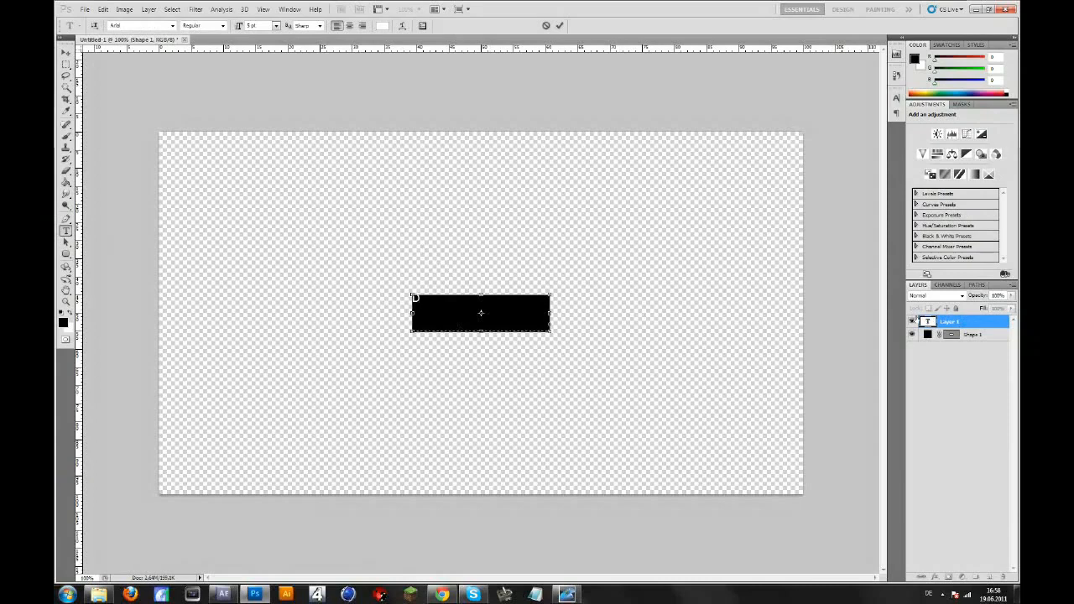
Step: Write the label text 'RobTazor' over the black box and set it to Bold
{"action": "type", "text": "Rob"}
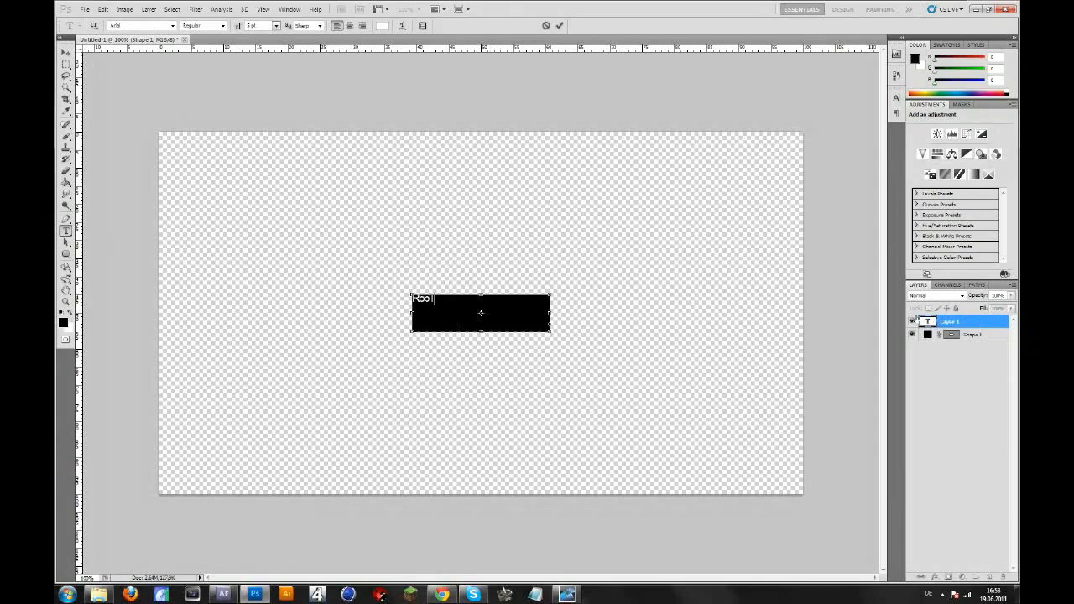
{"action": "type", "text": "azor"}
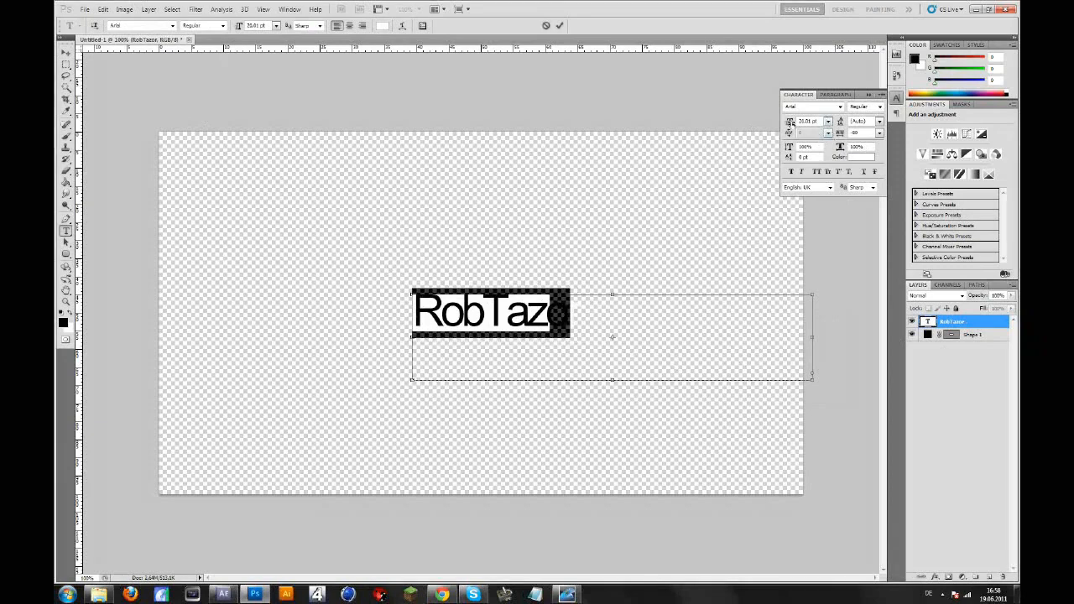
{"action": "type", "text": "or"}
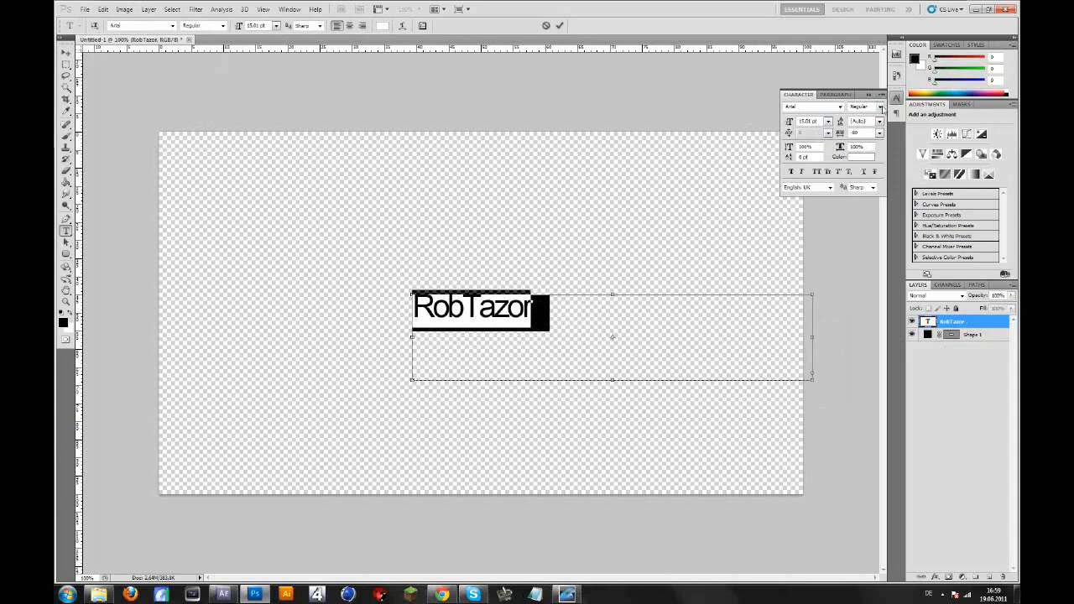
{"action": "left_click", "coordinate": [879, 107]}
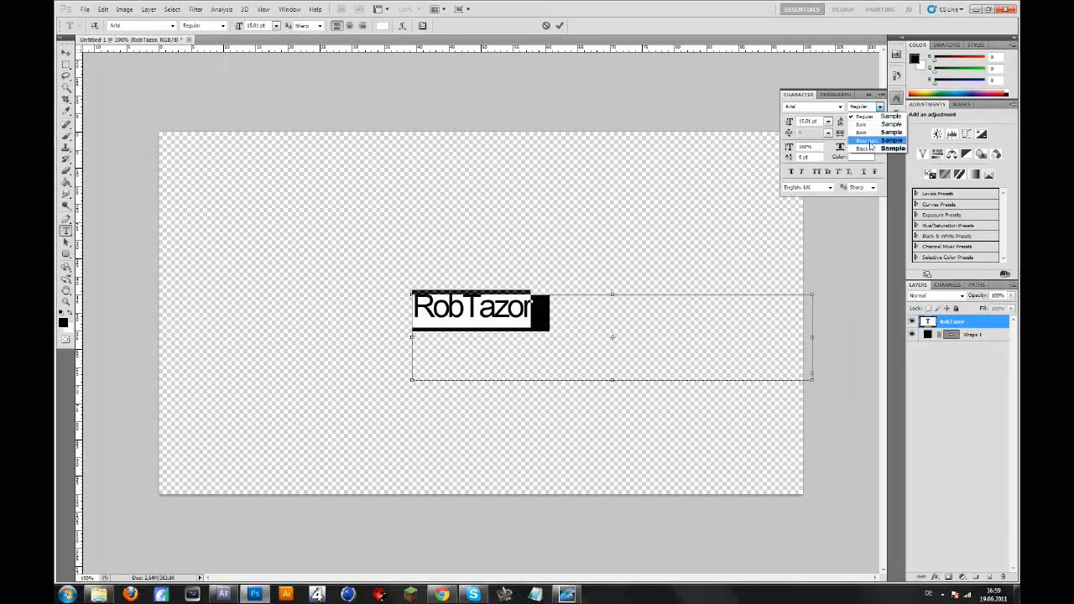
{"action": "left_click", "coordinate": [862, 141]}
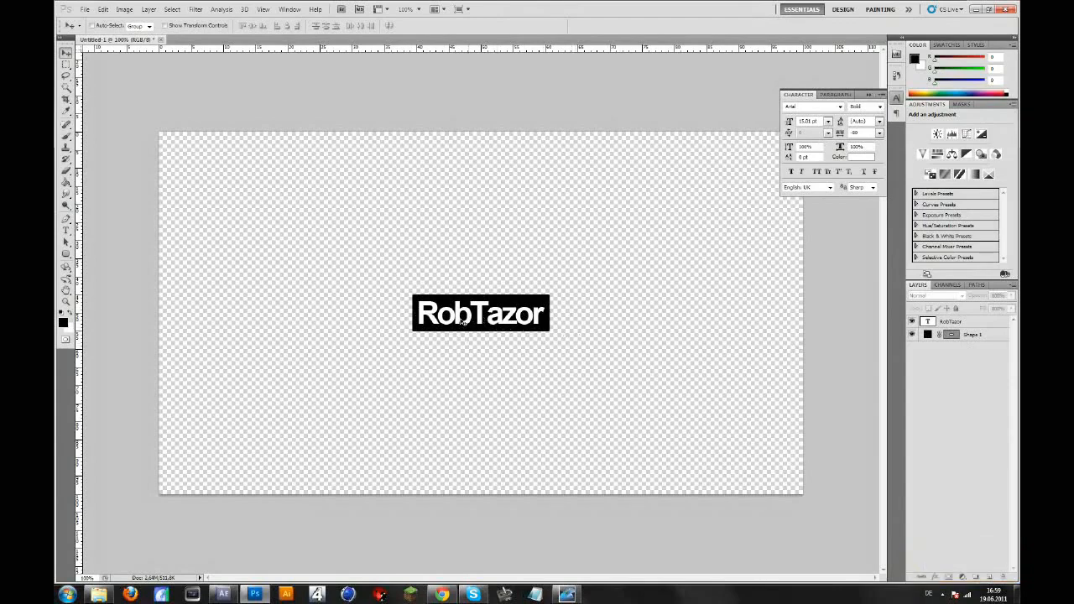
Step: Rasterize the black box layer and delete the separate RobTazor text layer
{"action": "left_click", "coordinate": [969, 334]}
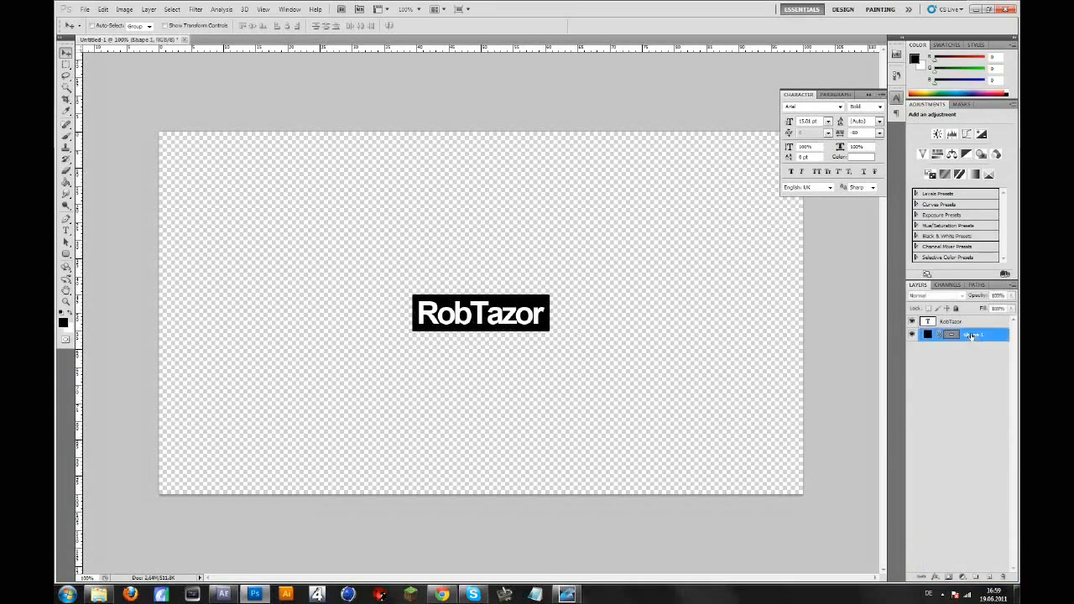
{"action": "right_click", "coordinate": [970, 334]}
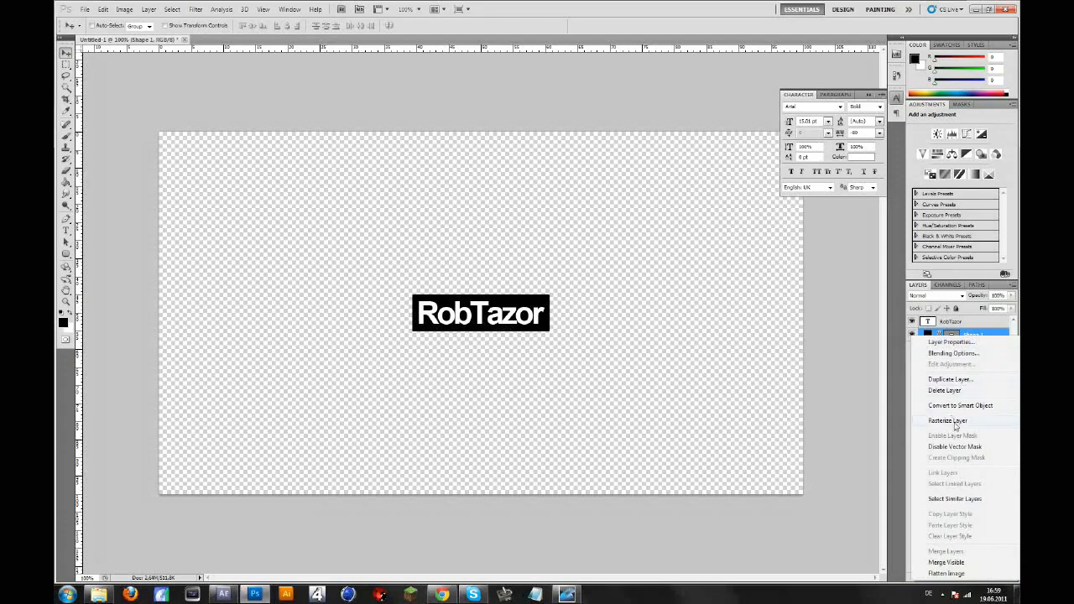
{"action": "left_click", "coordinate": [946, 419]}
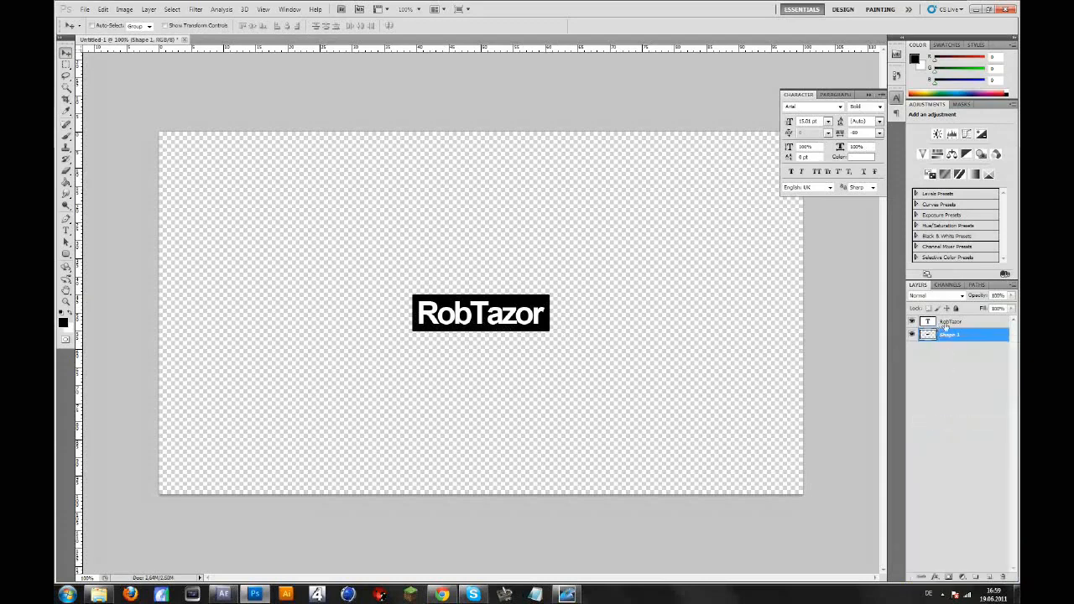
{"action": "left_click", "coordinate": [953, 322]}
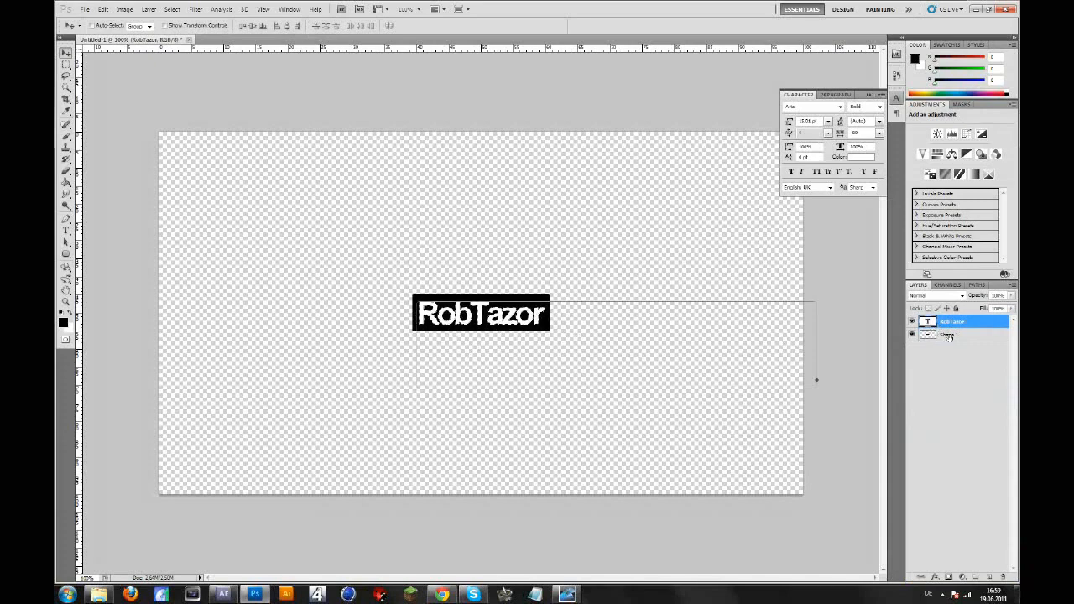
{"action": "left_click", "coordinate": [949, 334]}
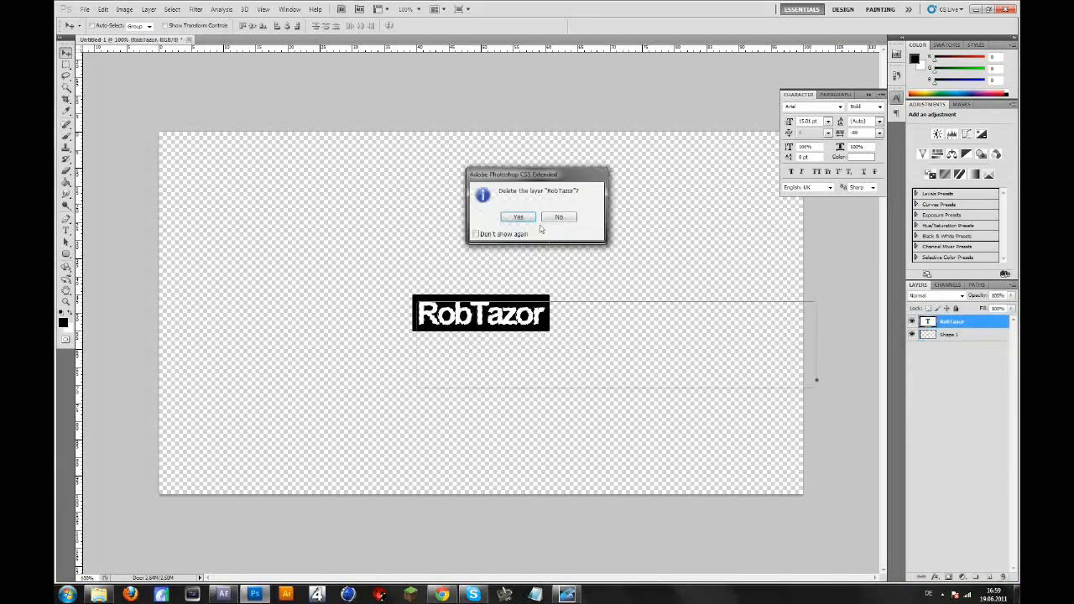
{"action": "left_click", "coordinate": [516, 216]}
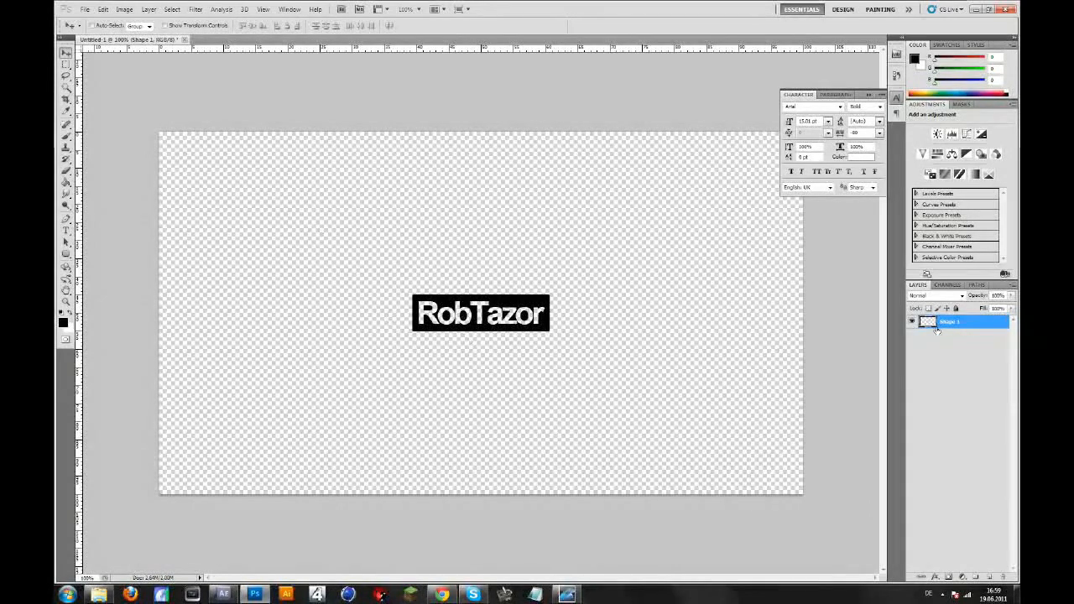
Step: Nudge the combined label and return it to the canvas centre
{"action": "left_click_drag", "start_coordinate": [480, 314], "coordinate": [426, 326]}
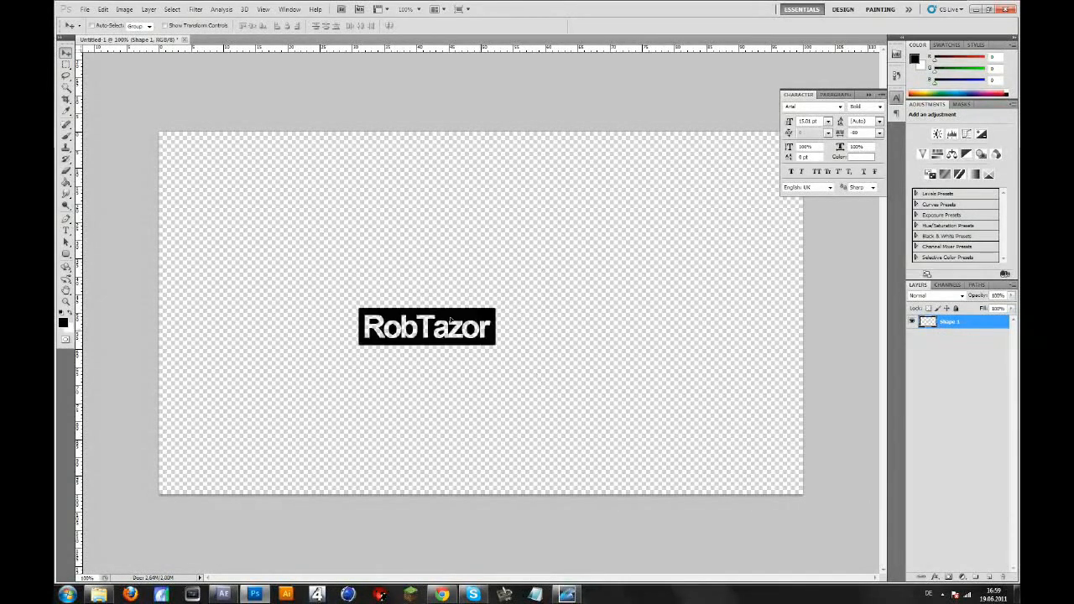
{"action": "left_click_drag", "start_coordinate": [426, 325], "coordinate": [480, 313]}
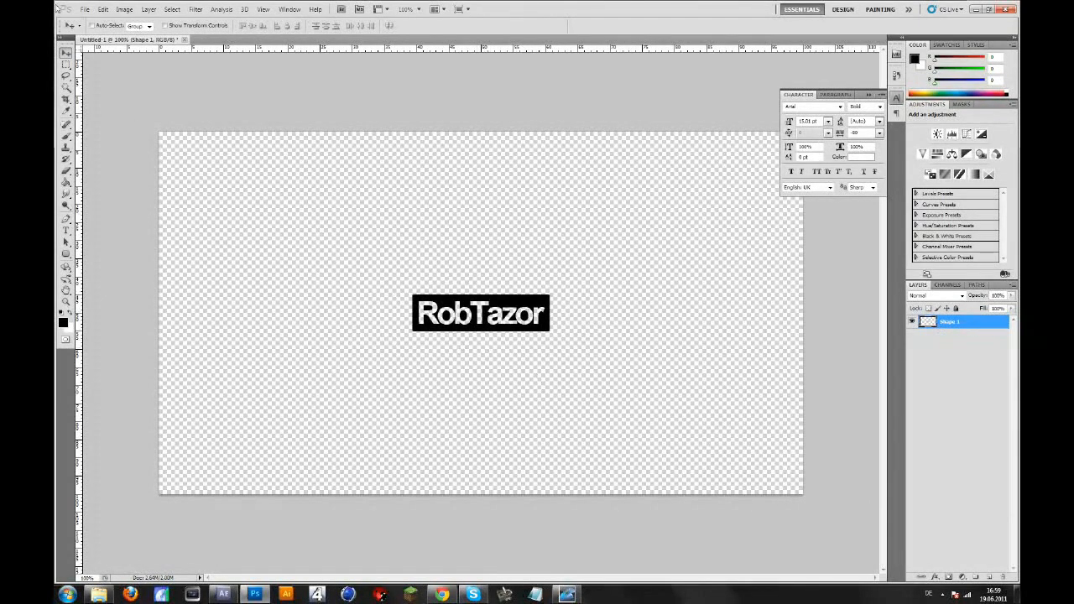
{"action": "left_click", "coordinate": [84, 10]}
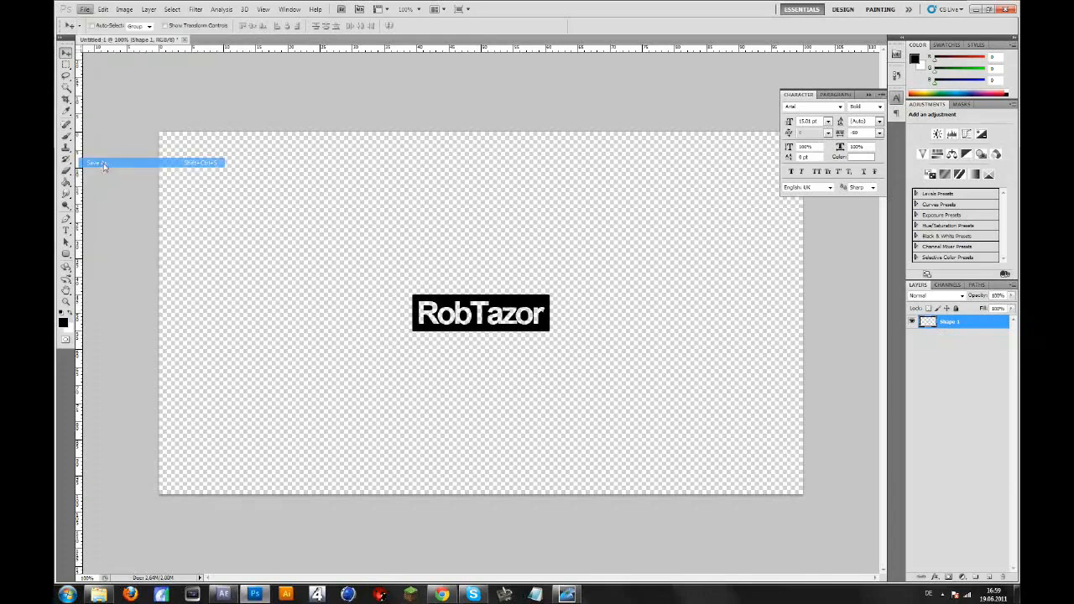
Step: Save the label as a PNG named RobTazor in the HUD folder
{"action": "left_click", "coordinate": [94, 163]}
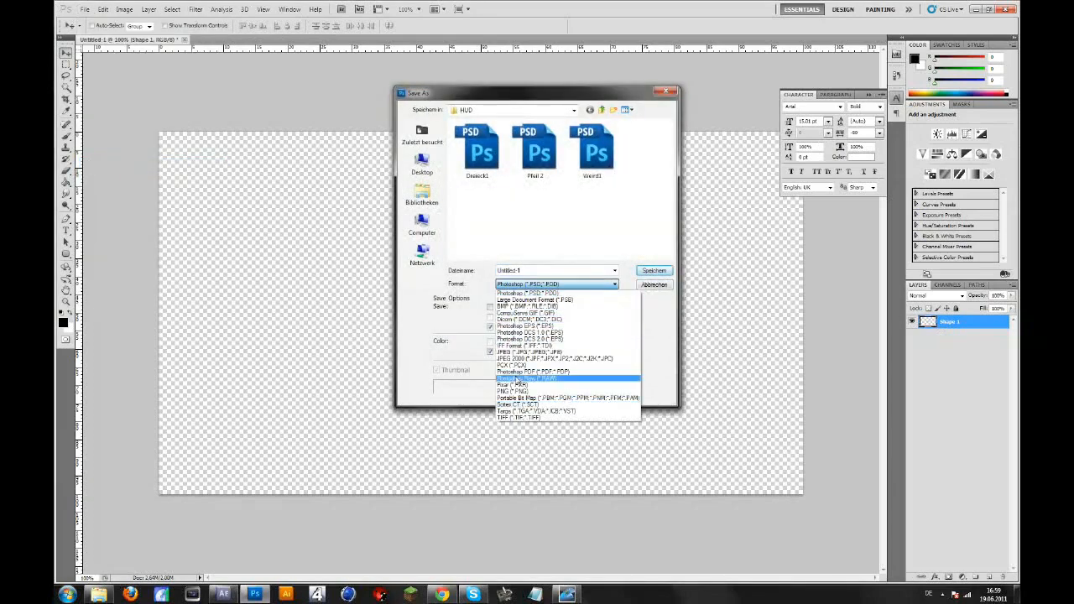
{"action": "left_click", "coordinate": [512, 391]}
{"action": "type", "text": "RotTaste"}
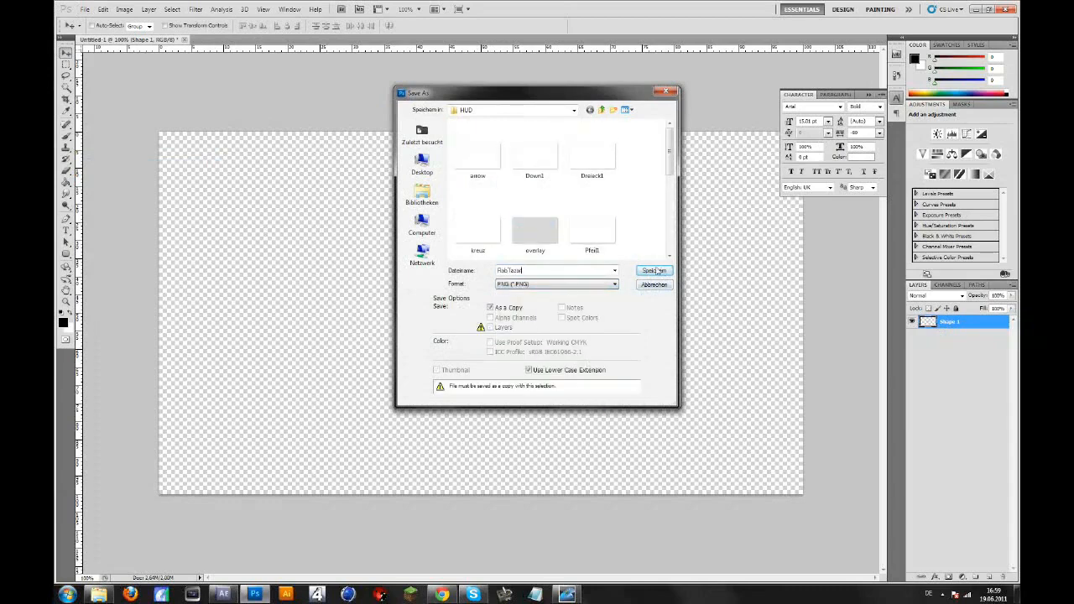
{"action": "left_click", "coordinate": [655, 270]}
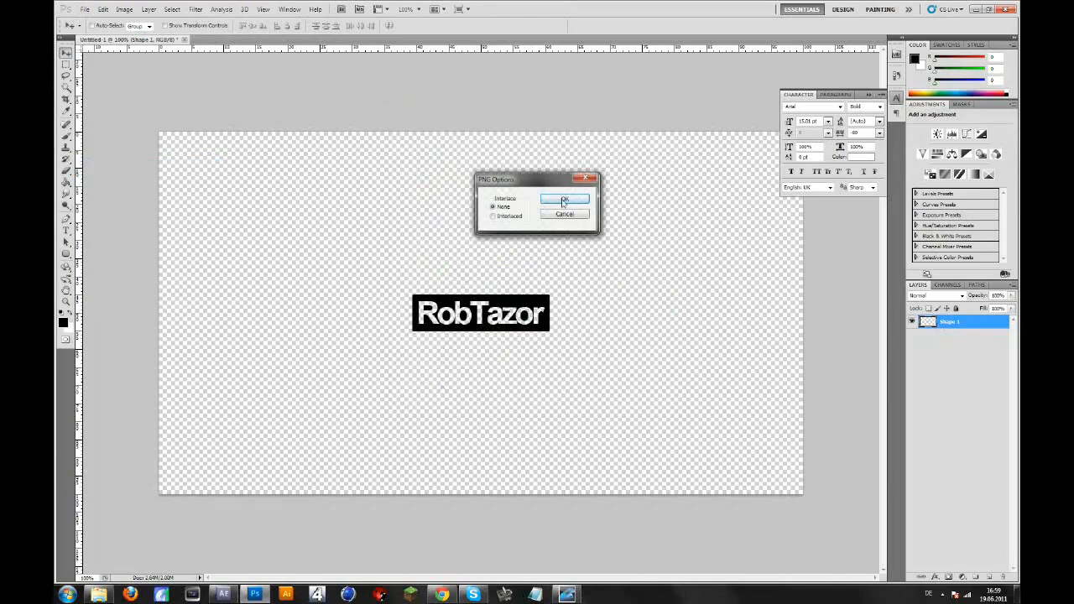
{"action": "left_click", "coordinate": [563, 200]}
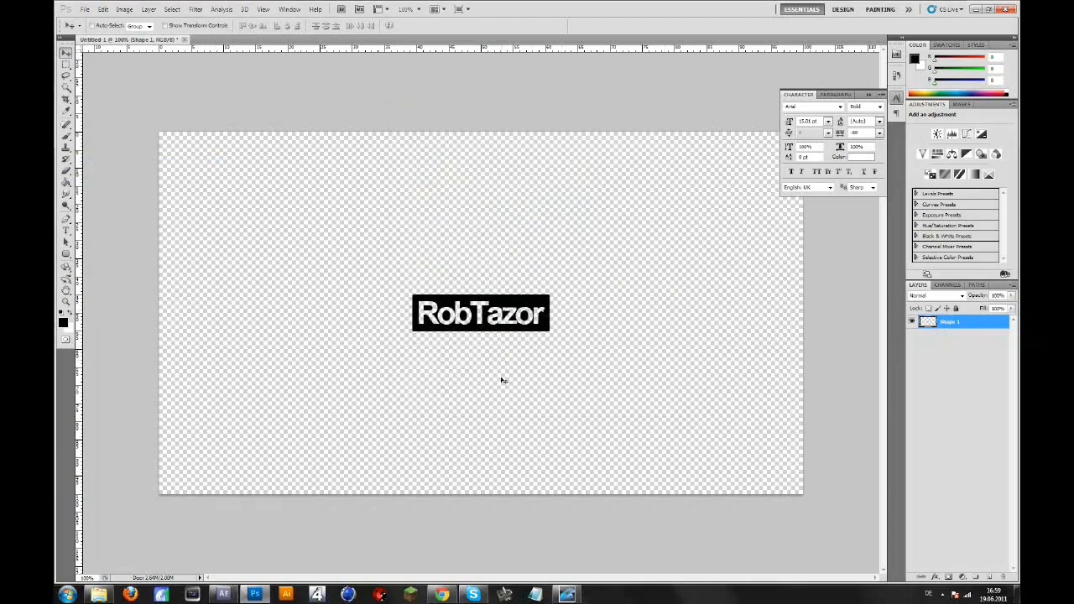
{"action": "mouse_move", "coordinate": [503, 378]}
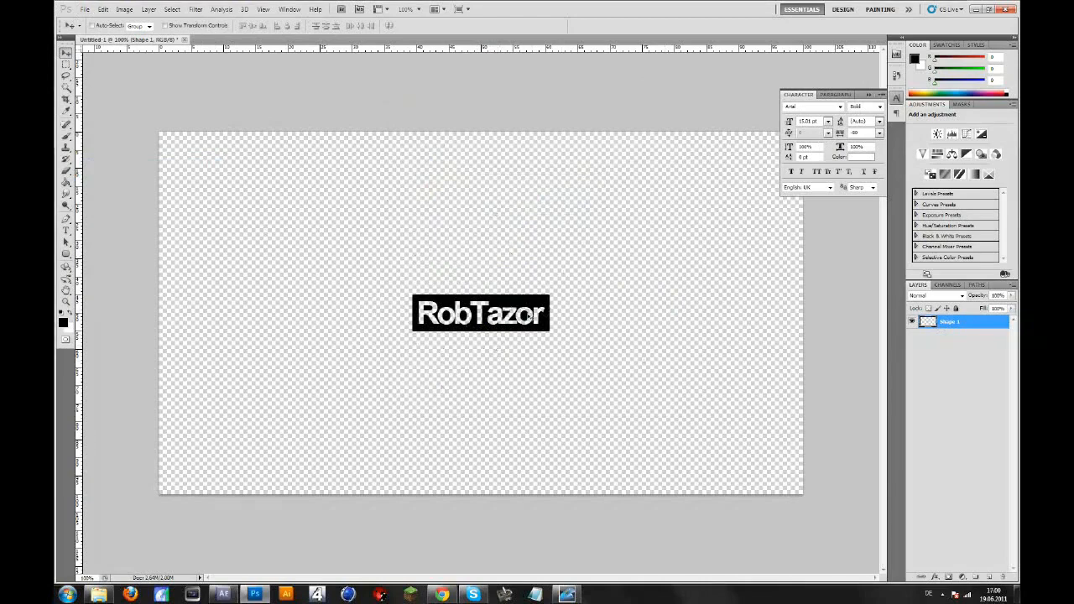
{"action": "left_click", "coordinate": [221, 594]}
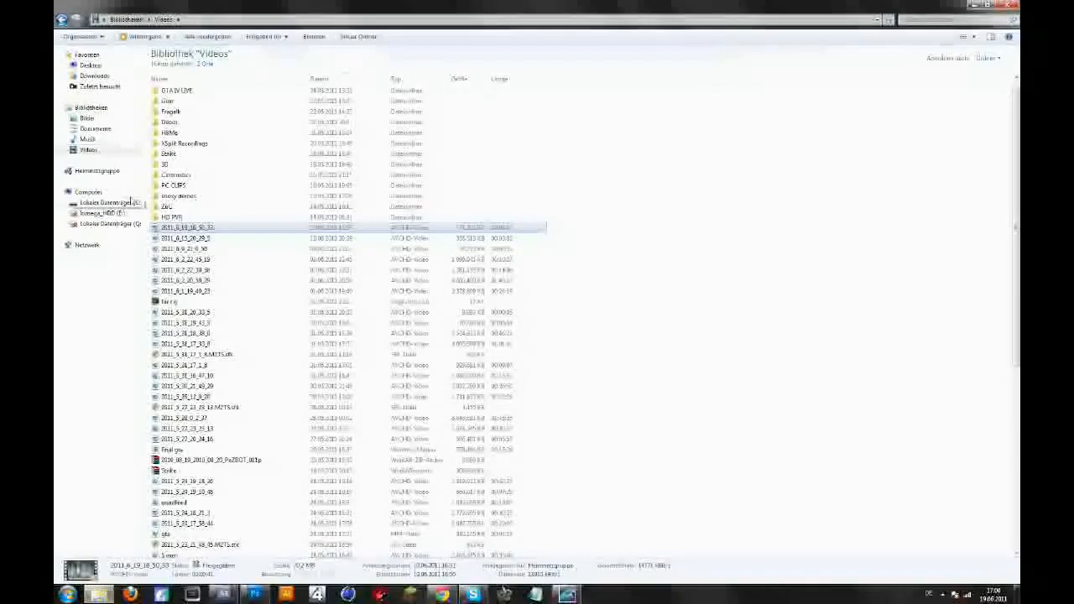
Step: Locate RobTazor in the pictures library's HUD folder and return to After Effects
{"action": "left_click", "coordinate": [87, 117]}
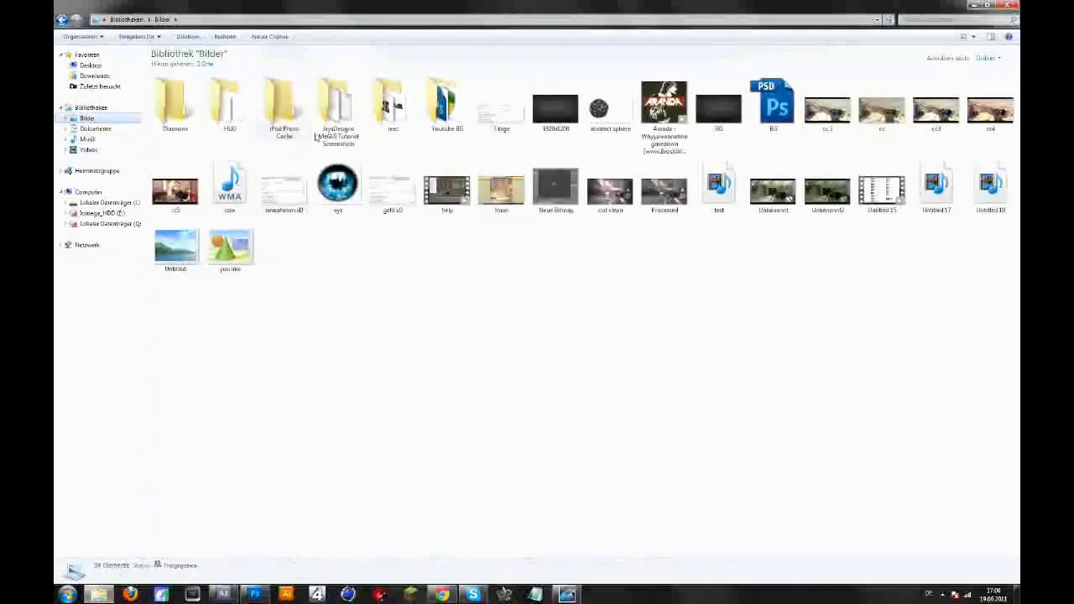
{"action": "double_click", "coordinate": [228, 101]}
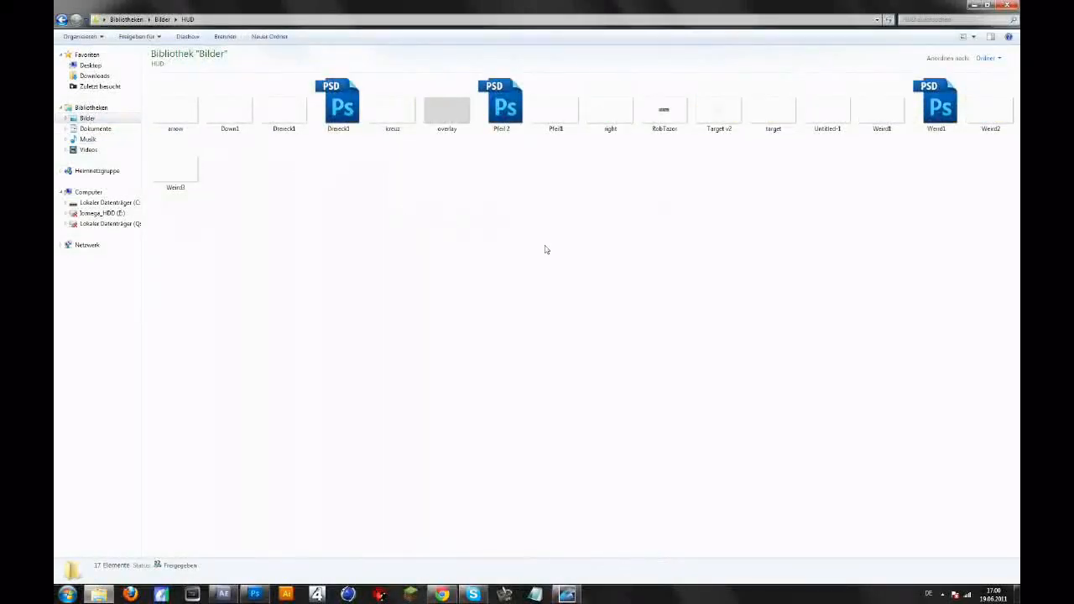
{"action": "left_click", "coordinate": [665, 104]}
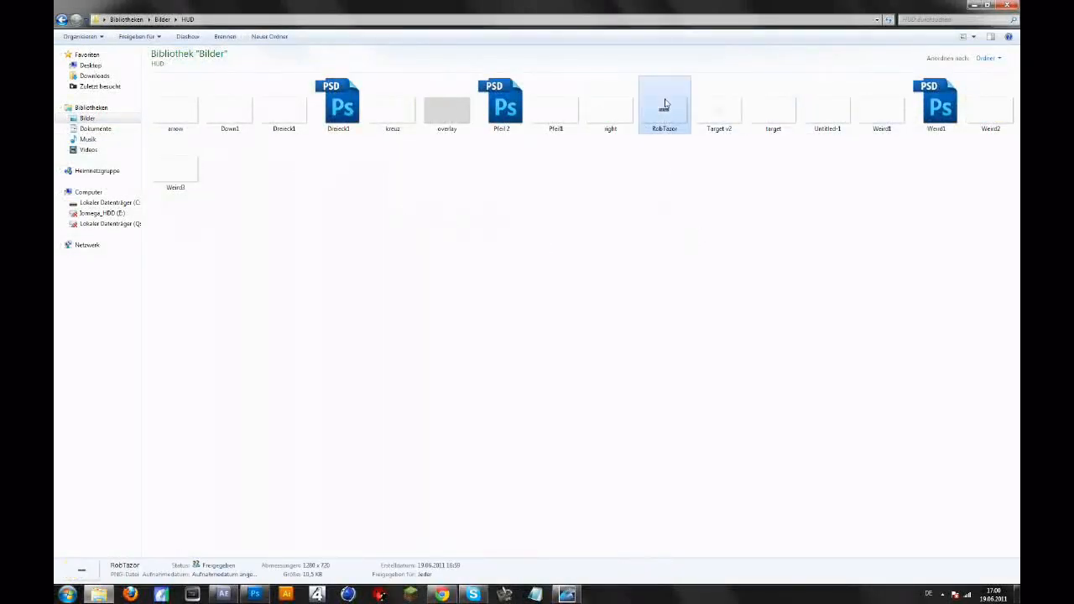
{"action": "left_click", "coordinate": [665, 104]}
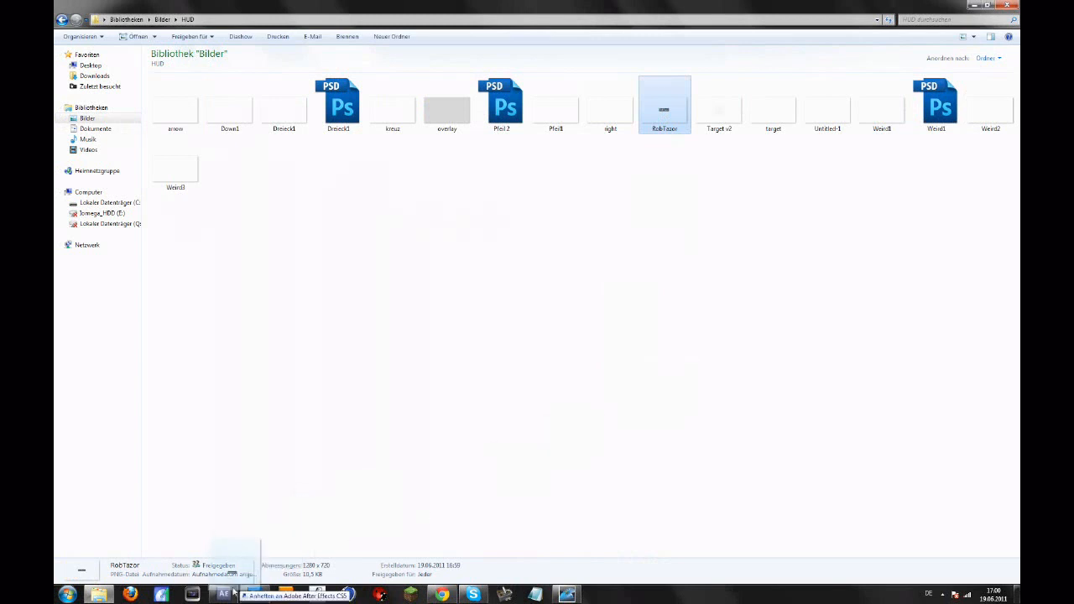
{"action": "left_click", "coordinate": [223, 594]}
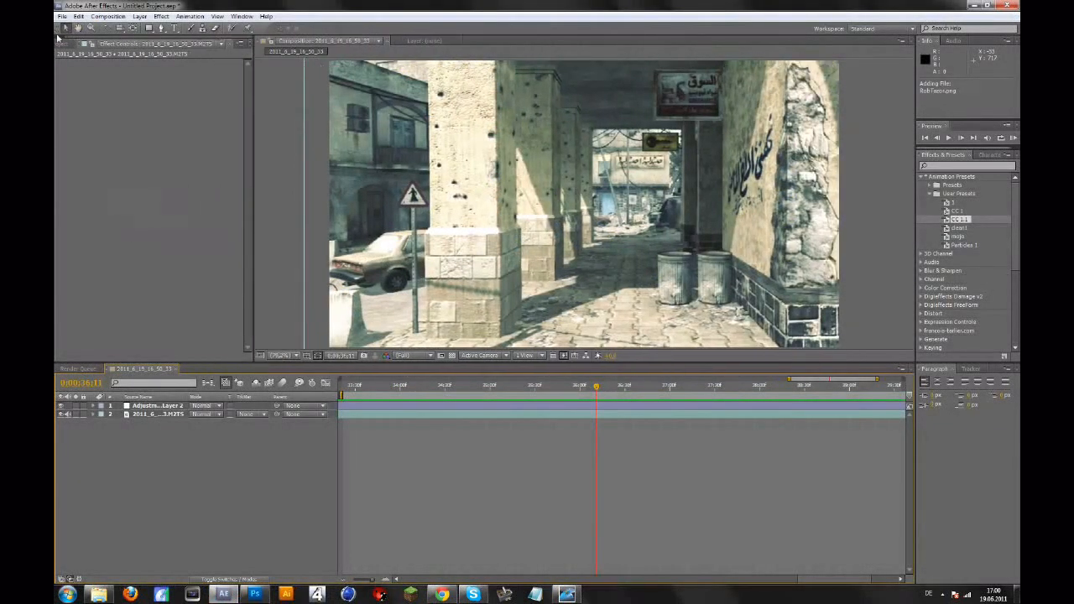
Step: Import RobTazor.png and place it as a layer above the game footage
{"action": "left_click", "coordinate": [69, 43]}
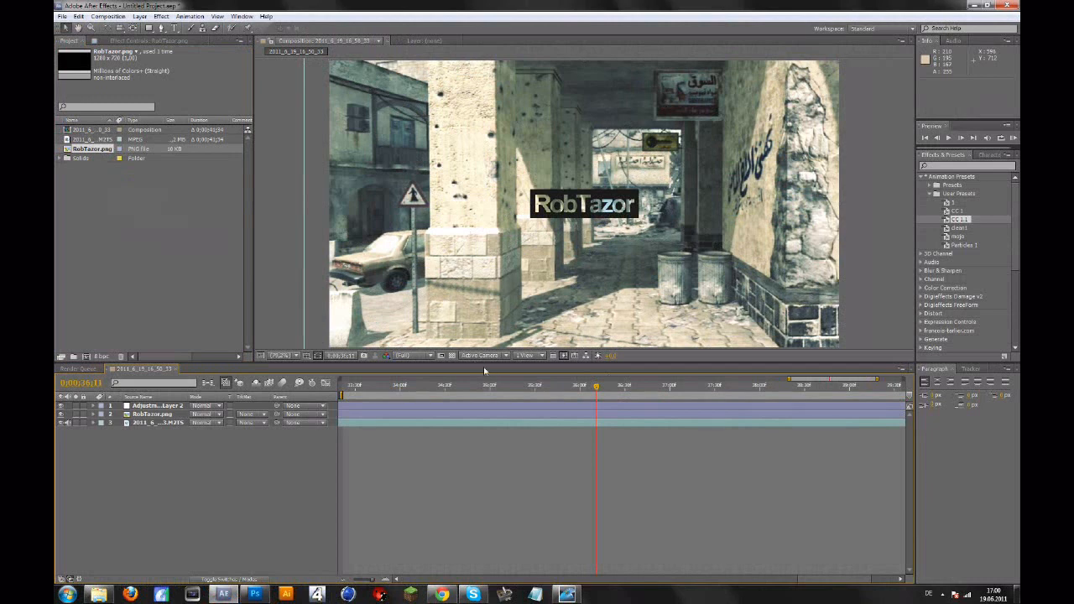
{"action": "left_click", "coordinate": [154, 412]}
{"action": "type", "text": "gaus"}
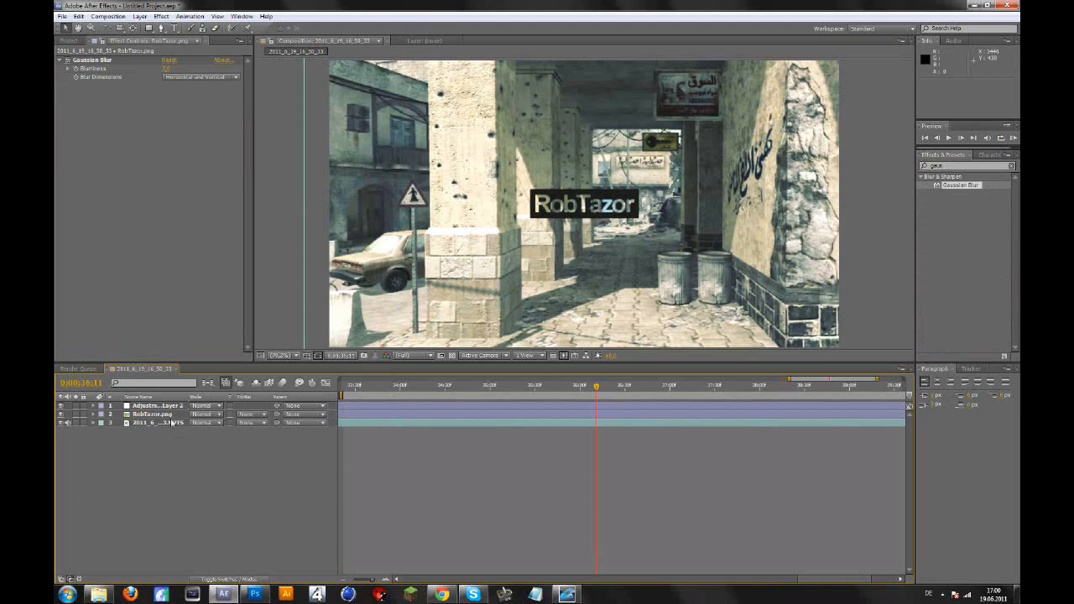
Step: Select the game clip, scrub to a middle frame and show the Tracker panel
{"action": "left_click", "coordinate": [154, 413]}
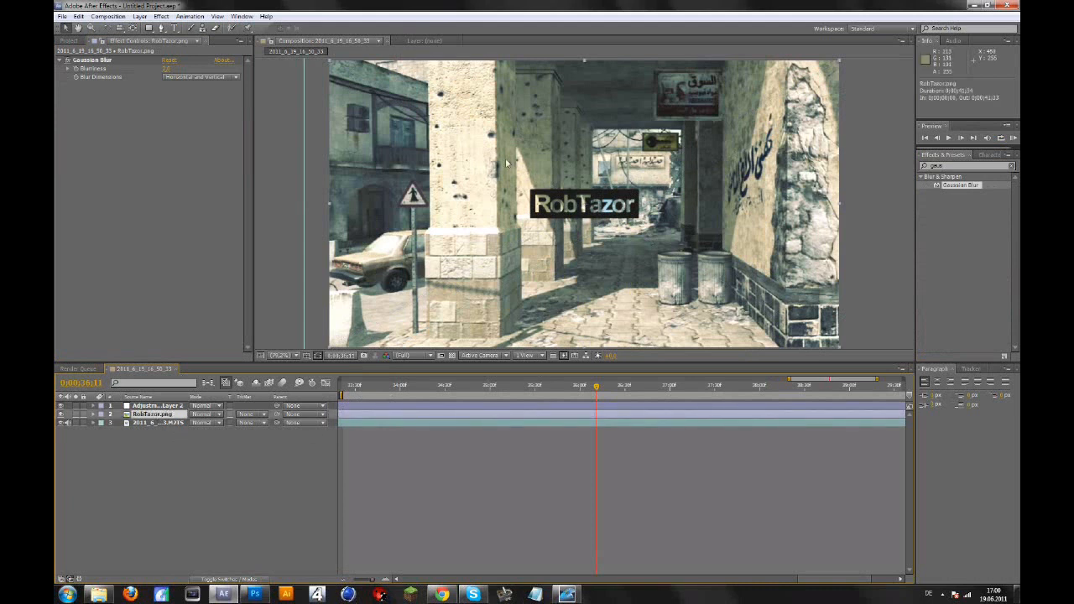
{"action": "mouse_move", "coordinate": [768, 217]}
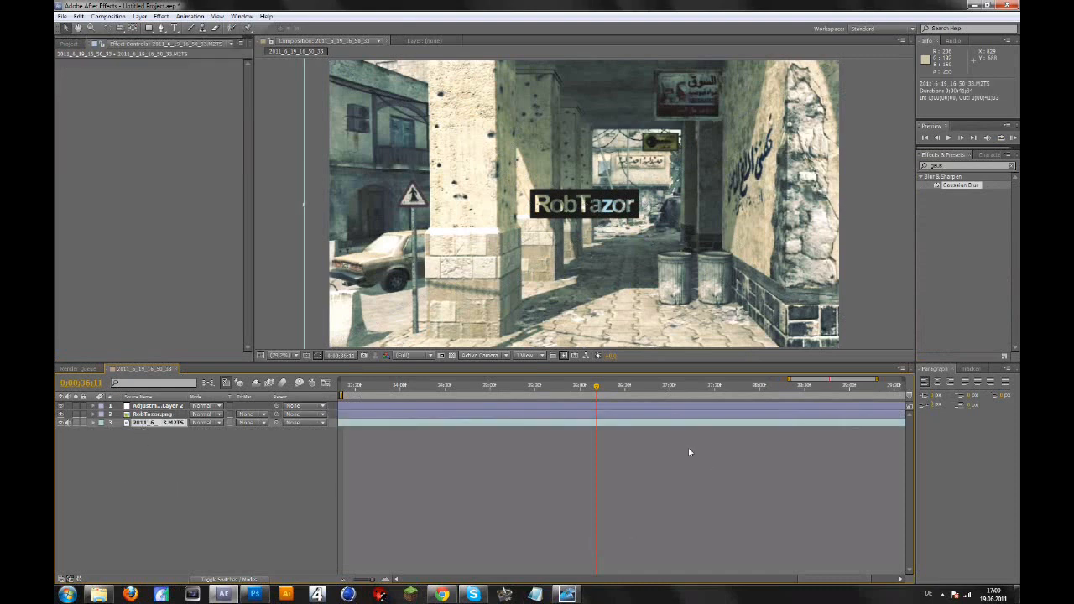
{"action": "left_click", "coordinate": [368, 389]}
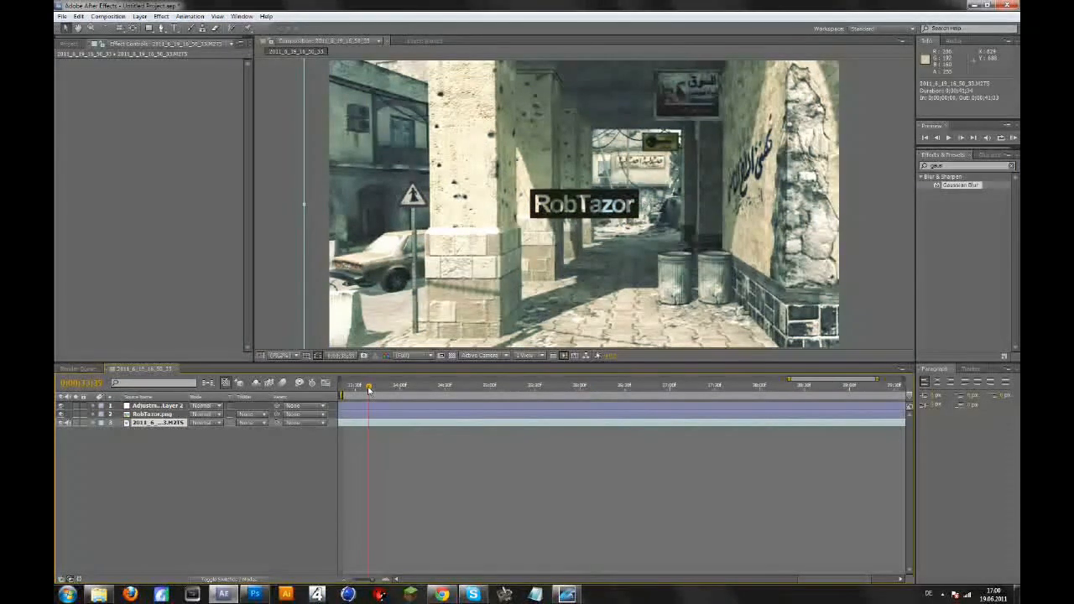
{"action": "left_click_drag", "start_coordinate": [368, 384], "coordinate": [401, 384]}
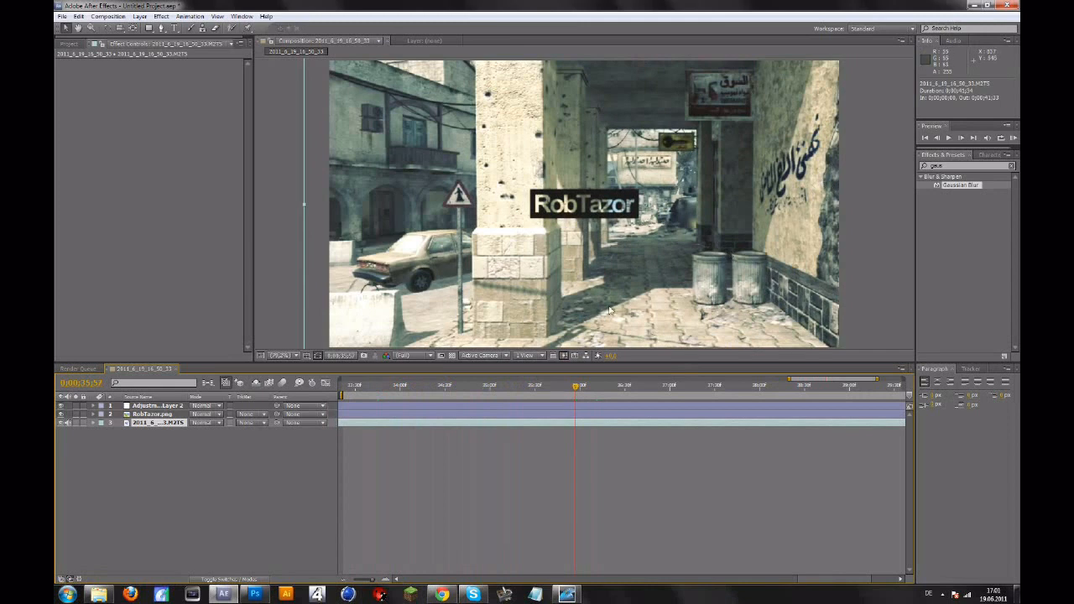
{"action": "left_click", "coordinate": [970, 369]}
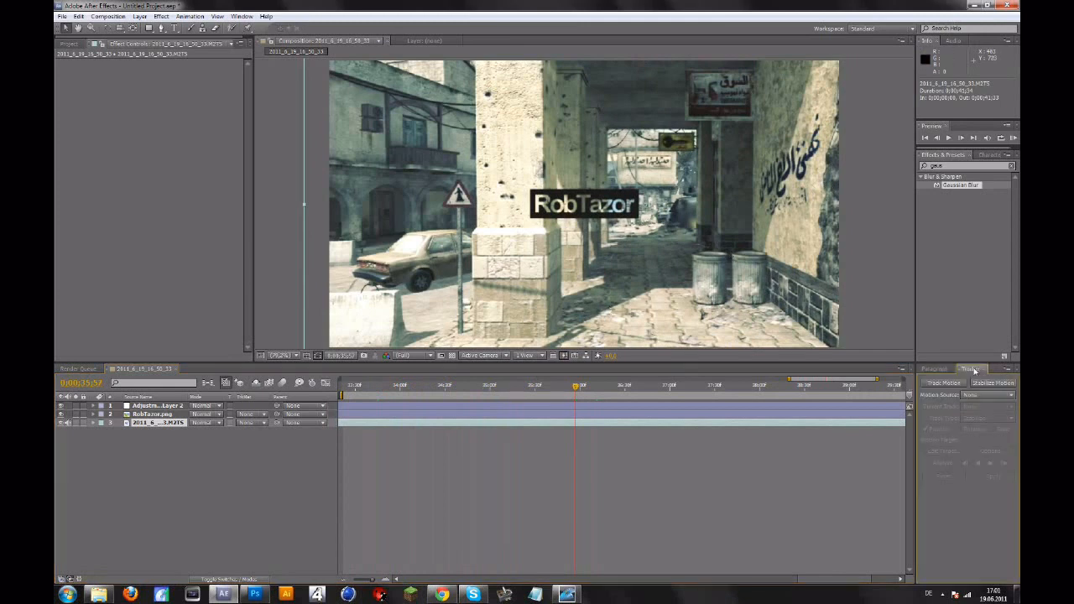
{"action": "left_click", "coordinate": [241, 16]}
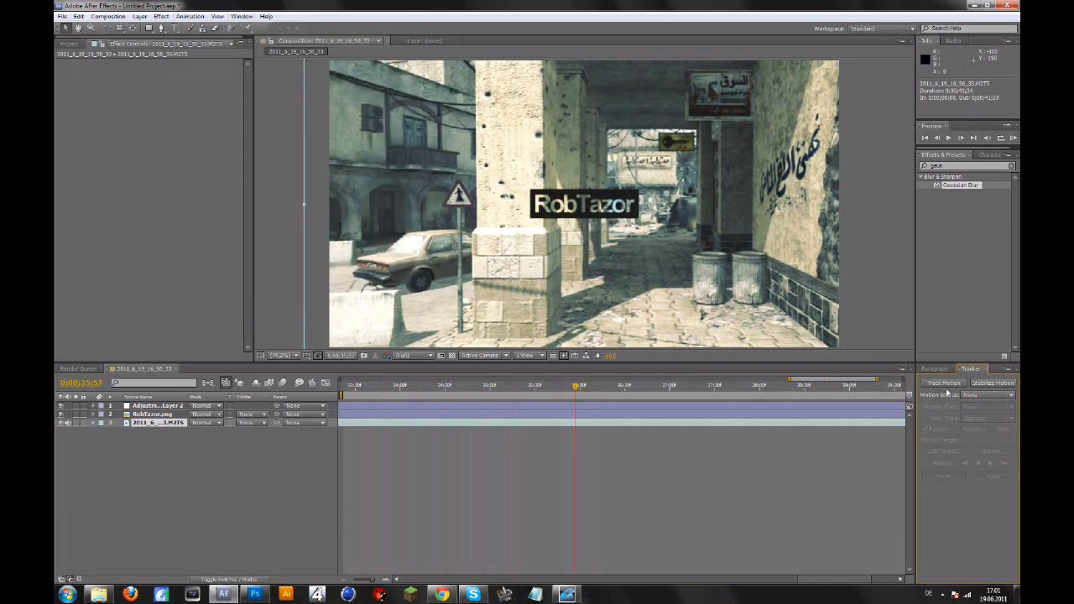
Step: Start Track Motion on the game clip, opening its Layer panel with a track point on the shutter wall
{"action": "left_click", "coordinate": [942, 382]}
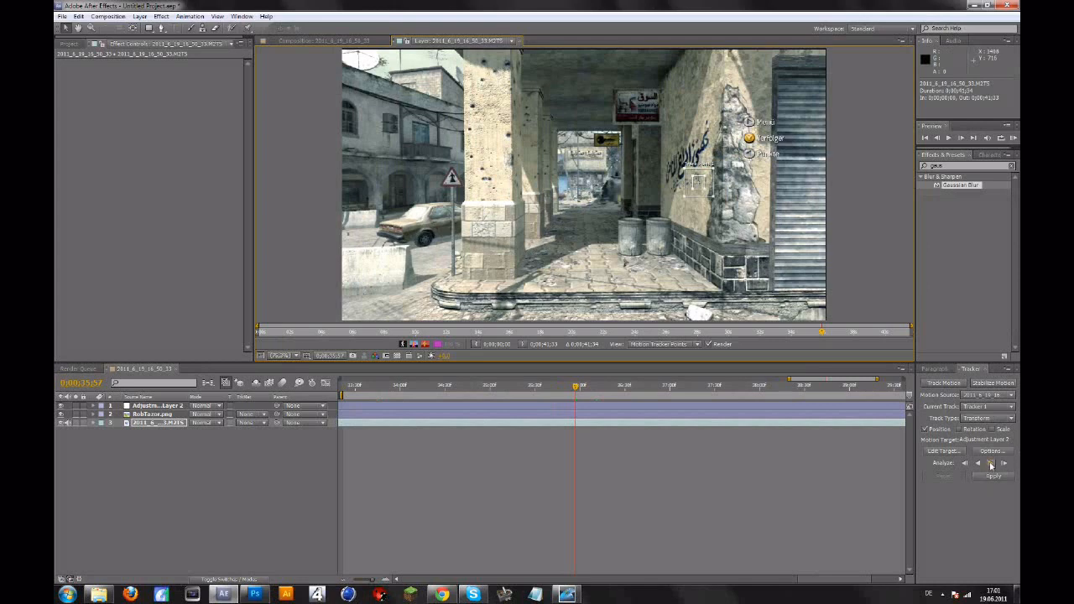
{"action": "mouse_move", "coordinate": [990, 463]}
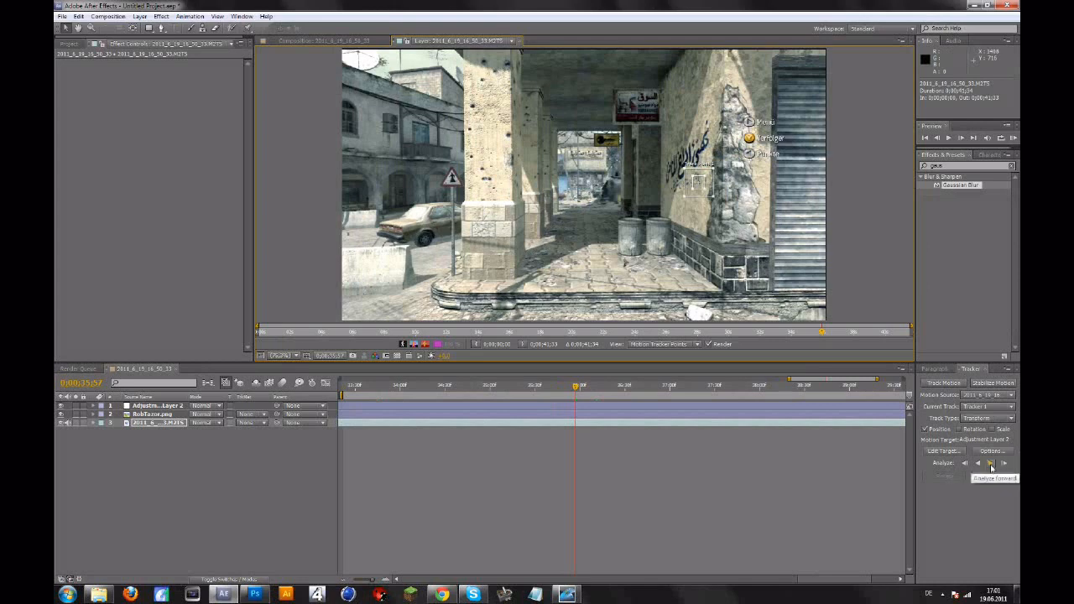
Step: Analyze the shutter-wall track point forward frame by frame until the two-shutter frames are reached
{"action": "left_click", "coordinate": [990, 463]}
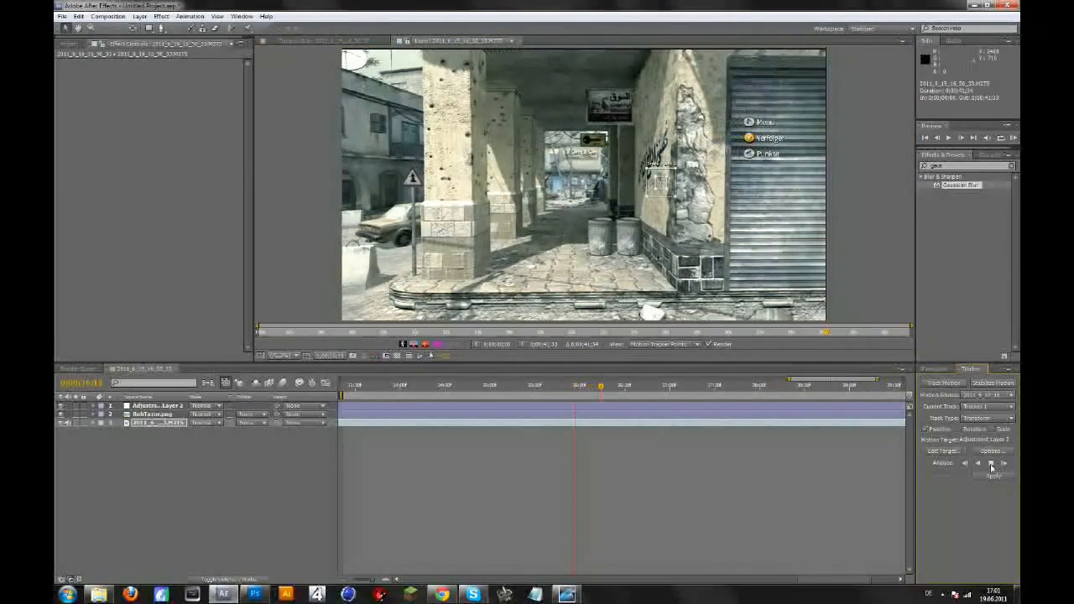
{"action": "left_click", "coordinate": [993, 463]}
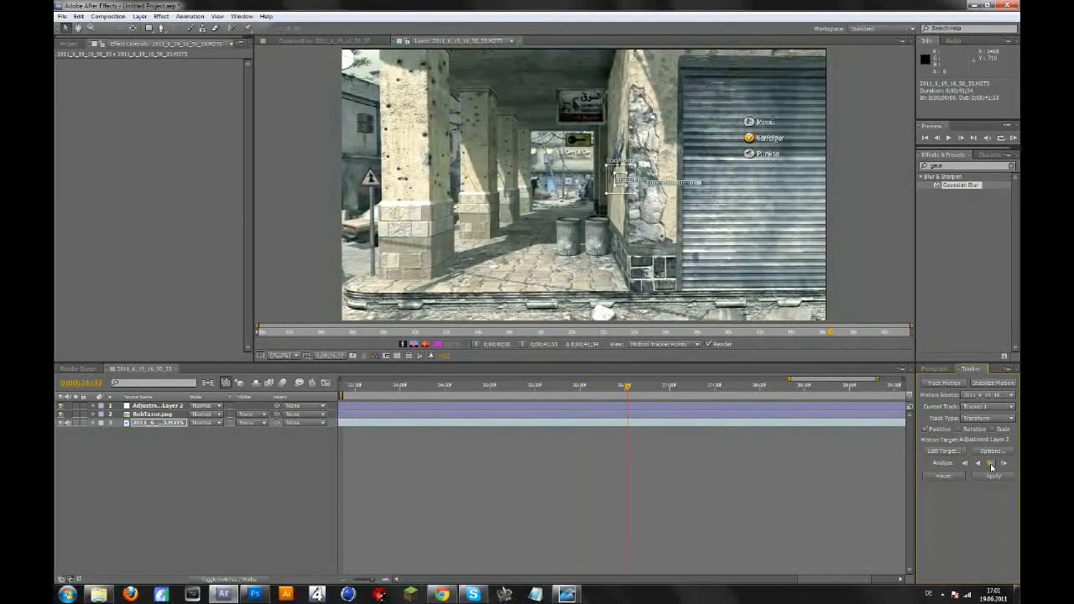
{"action": "left_click", "coordinate": [989, 463]}
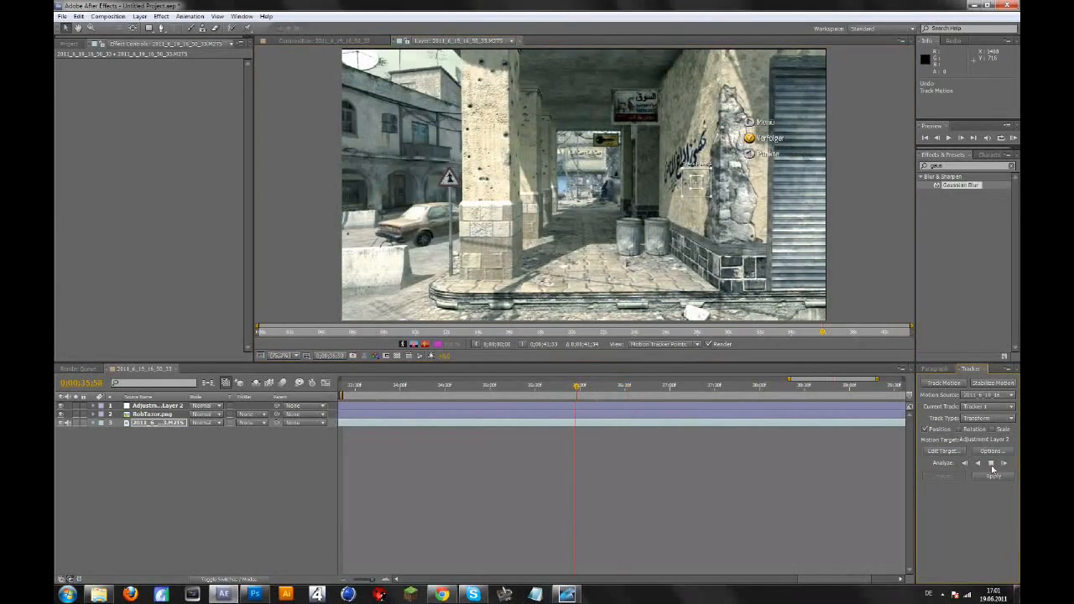
{"action": "left_click", "coordinate": [990, 463]}
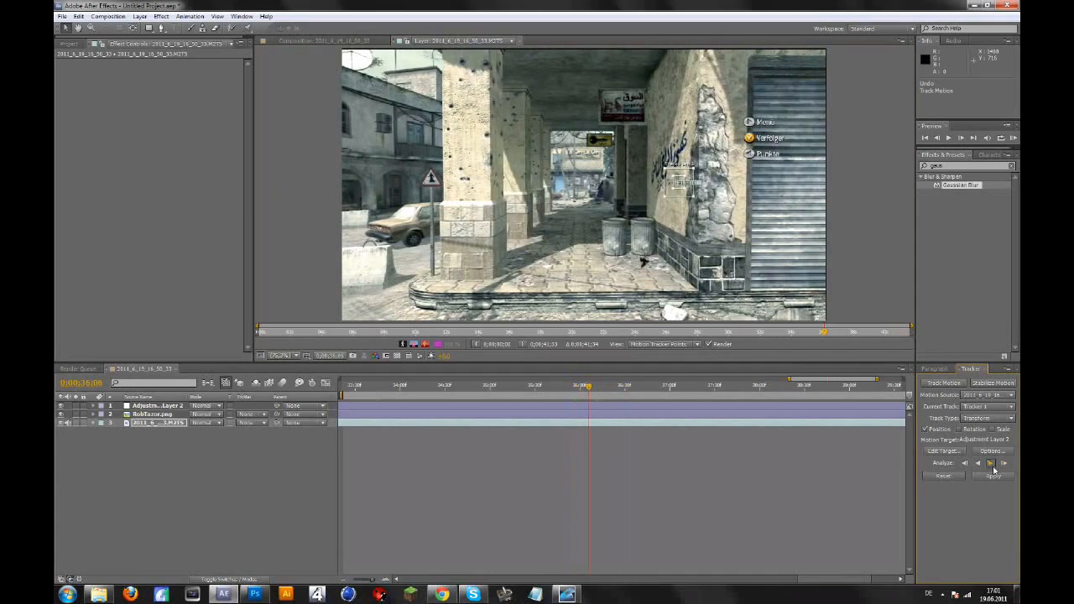
{"action": "left_click", "coordinate": [989, 463]}
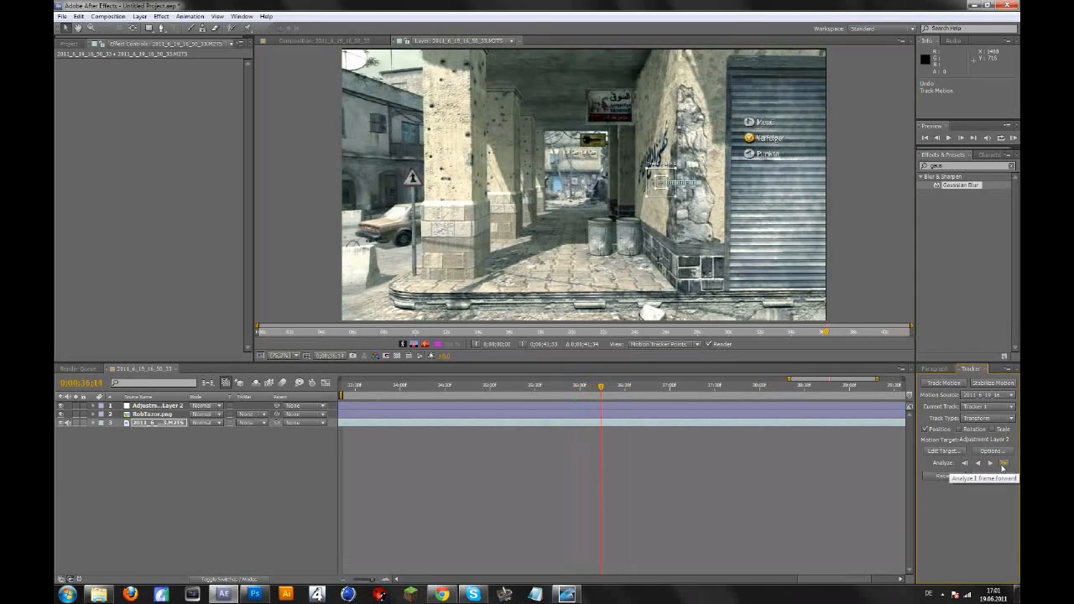
{"action": "left_click", "coordinate": [1003, 463]}
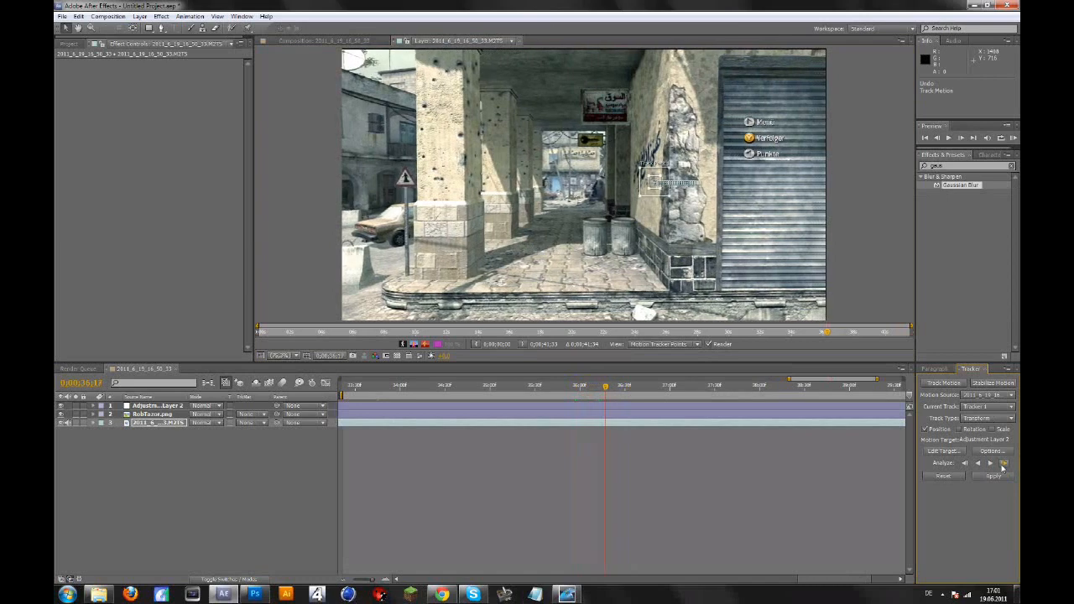
{"action": "left_click", "coordinate": [1003, 463]}
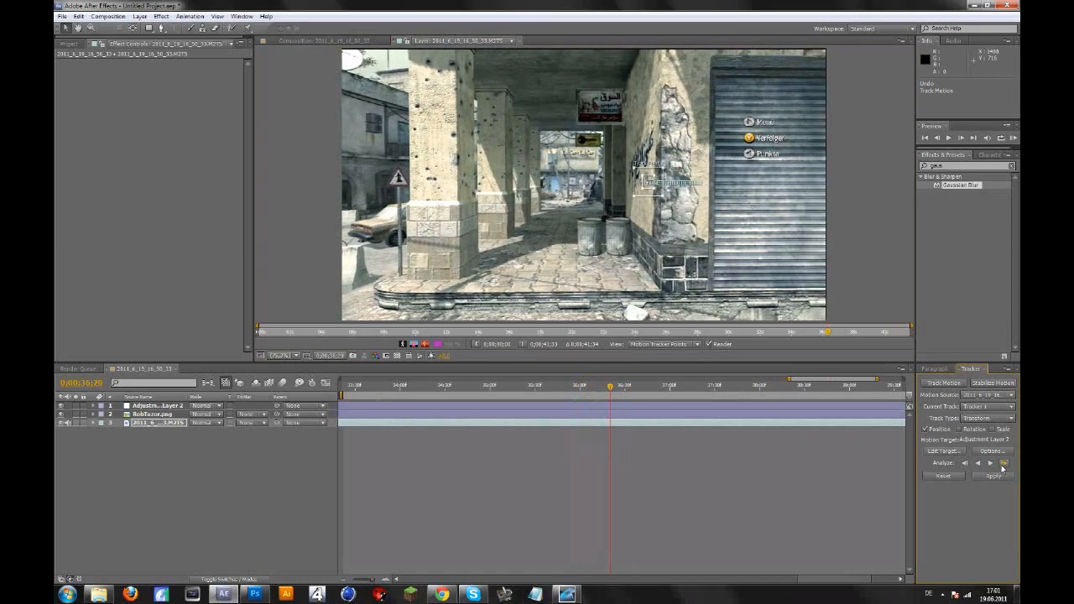
{"action": "left_click", "coordinate": [1003, 463]}
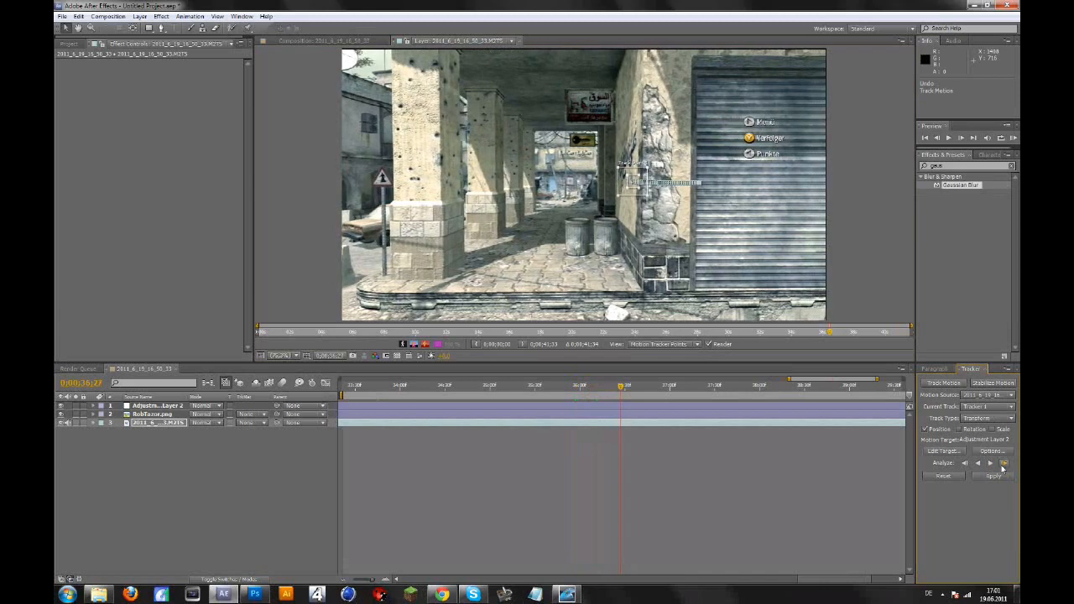
{"action": "left_click", "coordinate": [990, 463]}
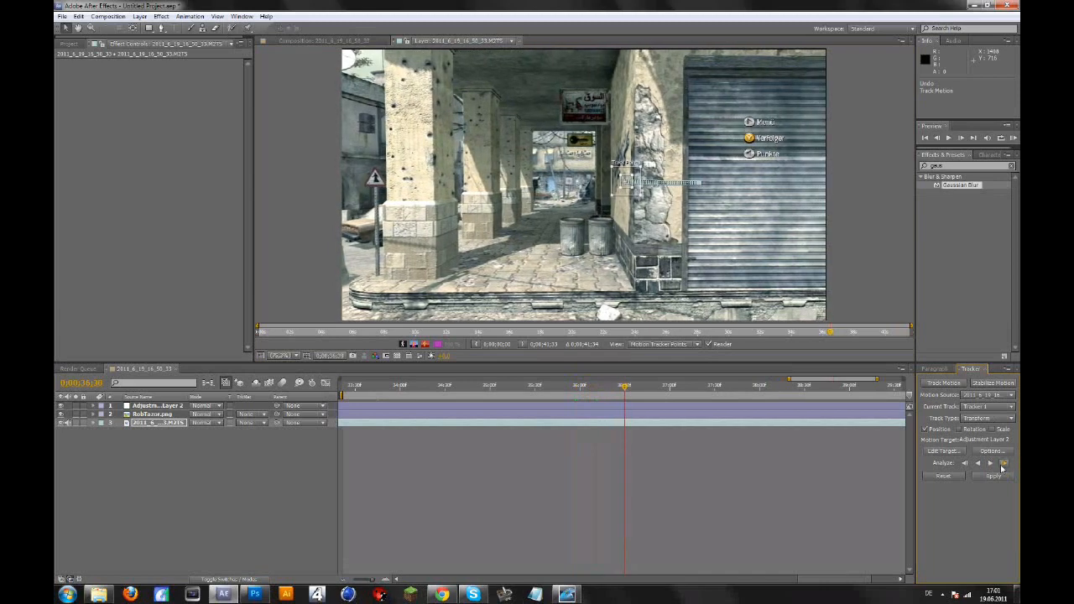
{"action": "left_click", "coordinate": [990, 463]}
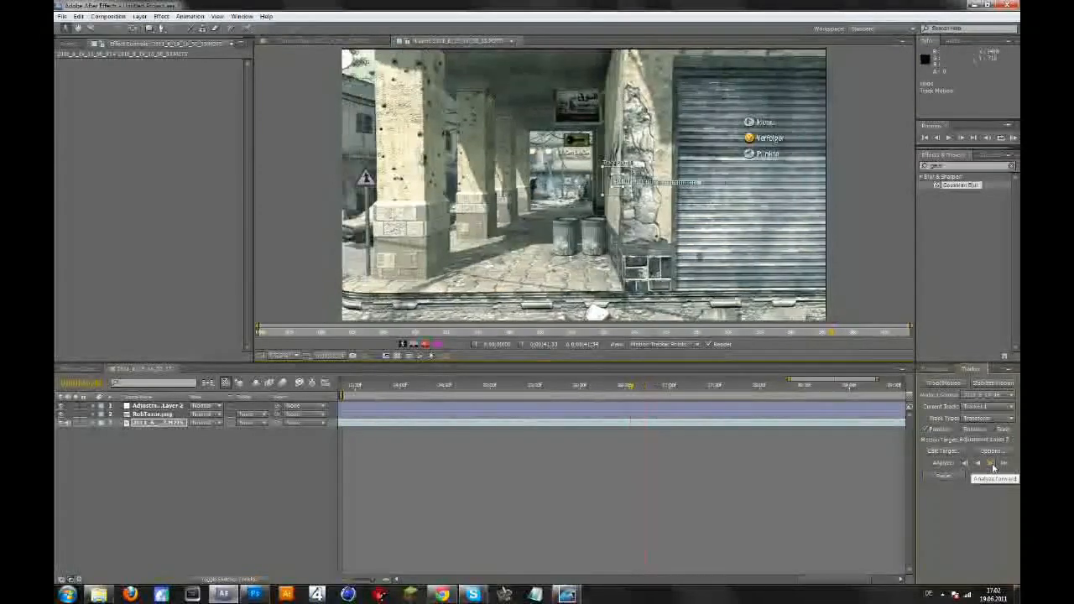
{"action": "left_click", "coordinate": [990, 463]}
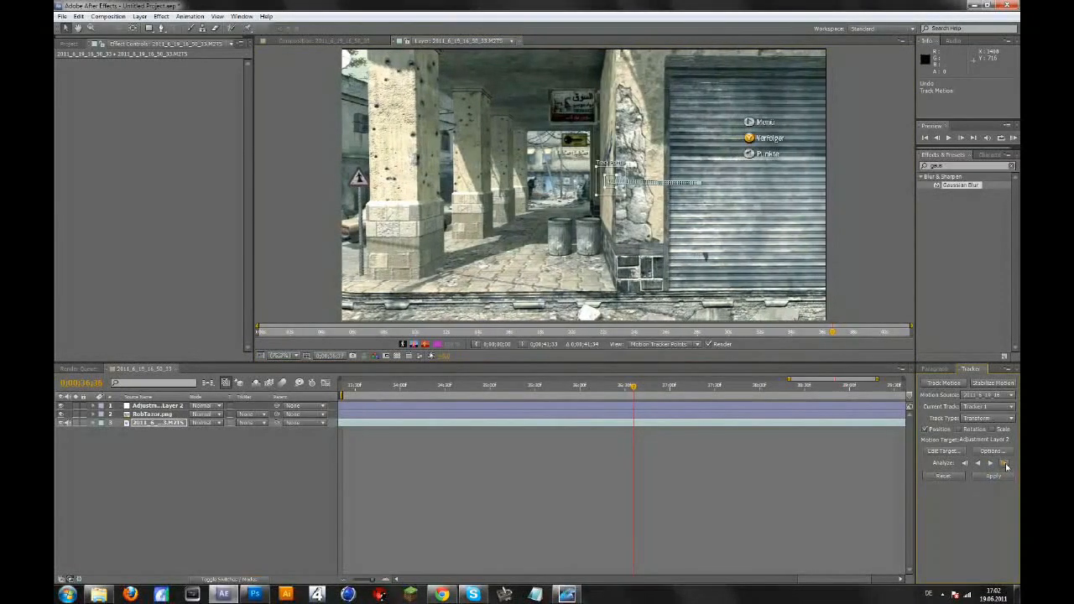
{"action": "left_click", "coordinate": [990, 463]}
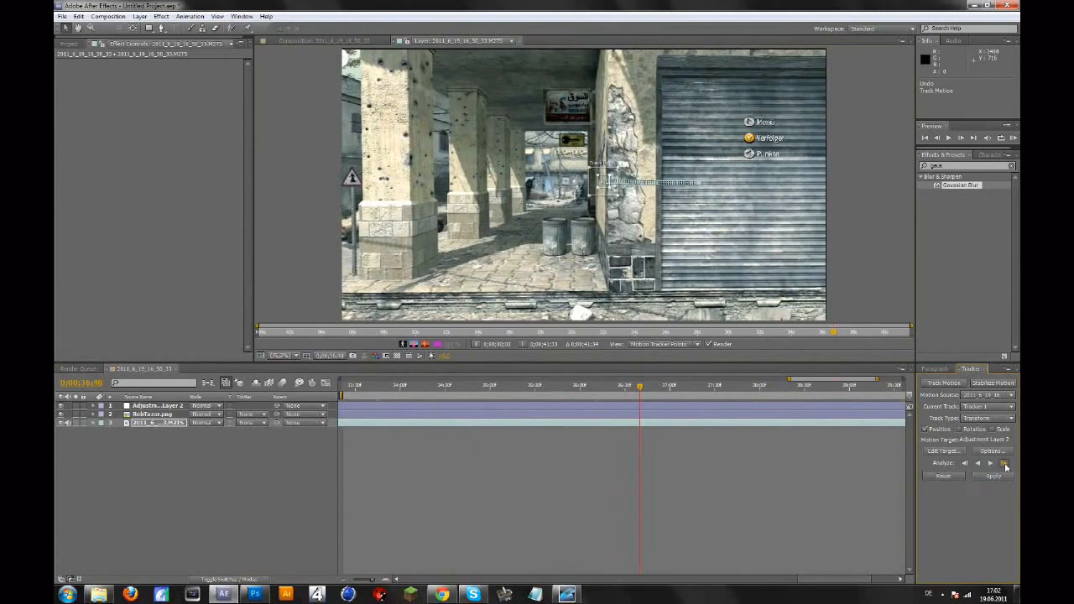
{"action": "left_click", "coordinate": [1004, 464]}
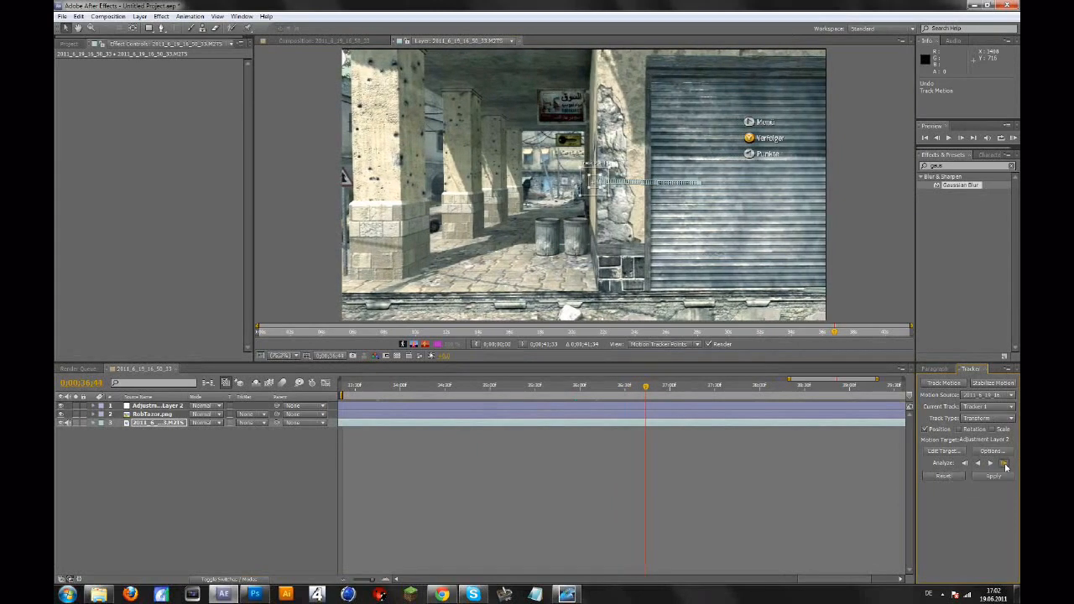
{"action": "left_click", "coordinate": [1005, 463]}
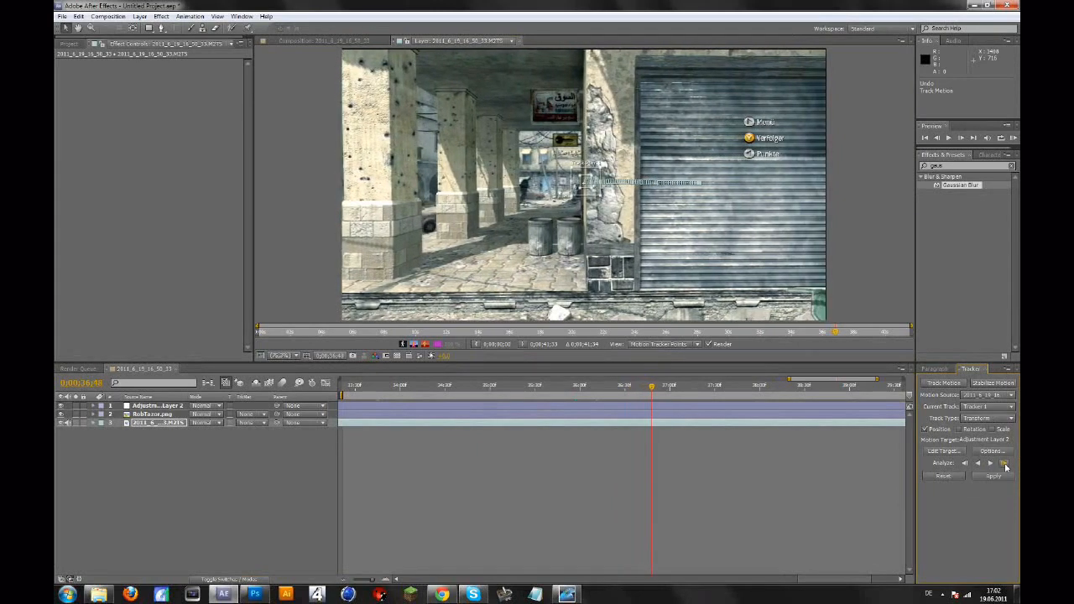
{"action": "left_click", "coordinate": [1005, 463]}
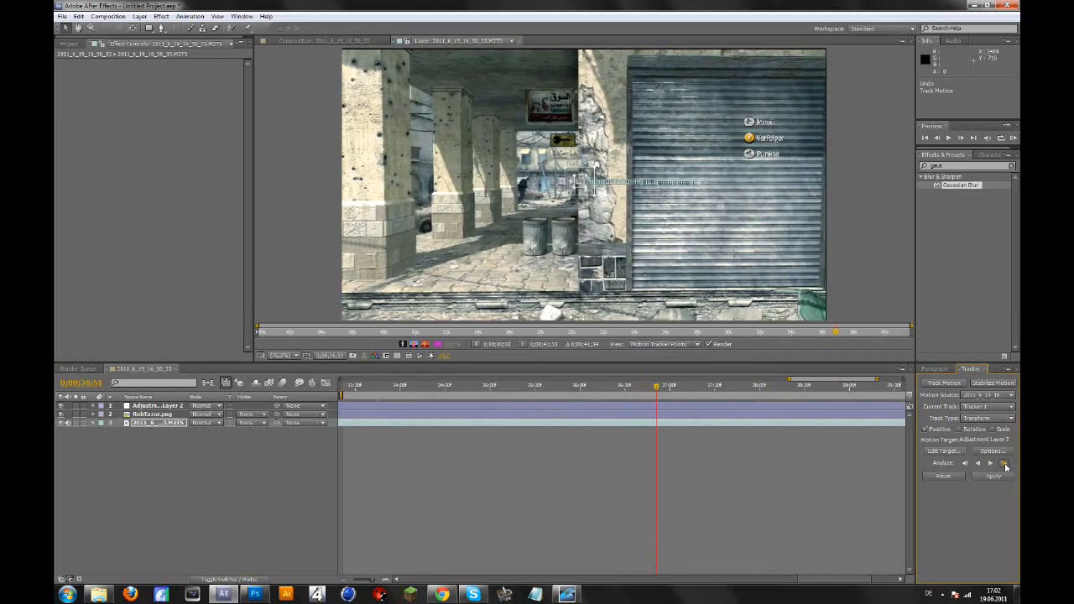
{"action": "left_click", "coordinate": [1004, 463]}
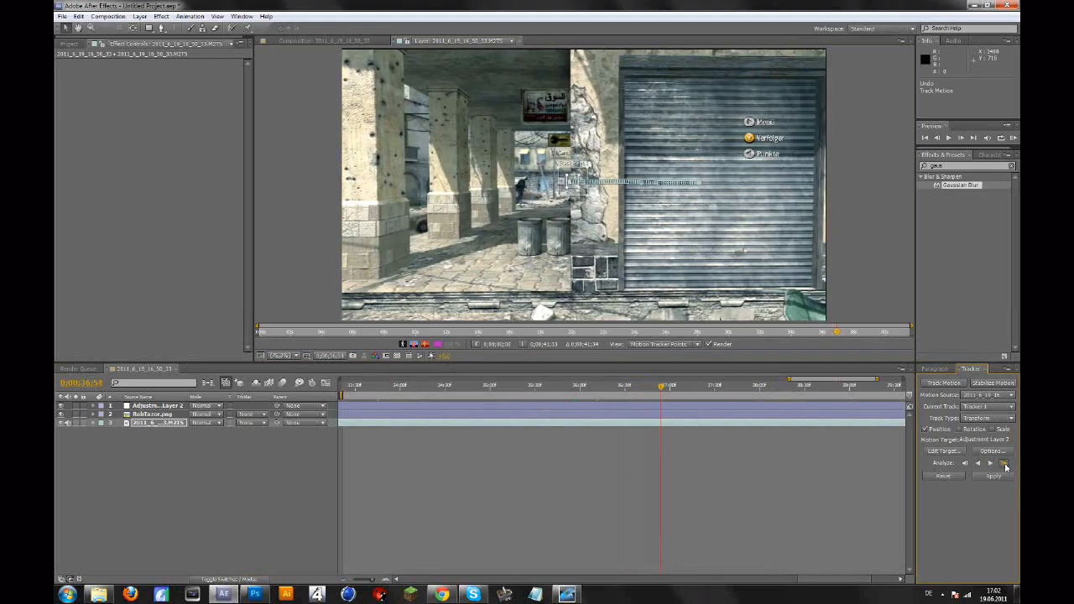
{"action": "left_click", "coordinate": [1003, 463]}
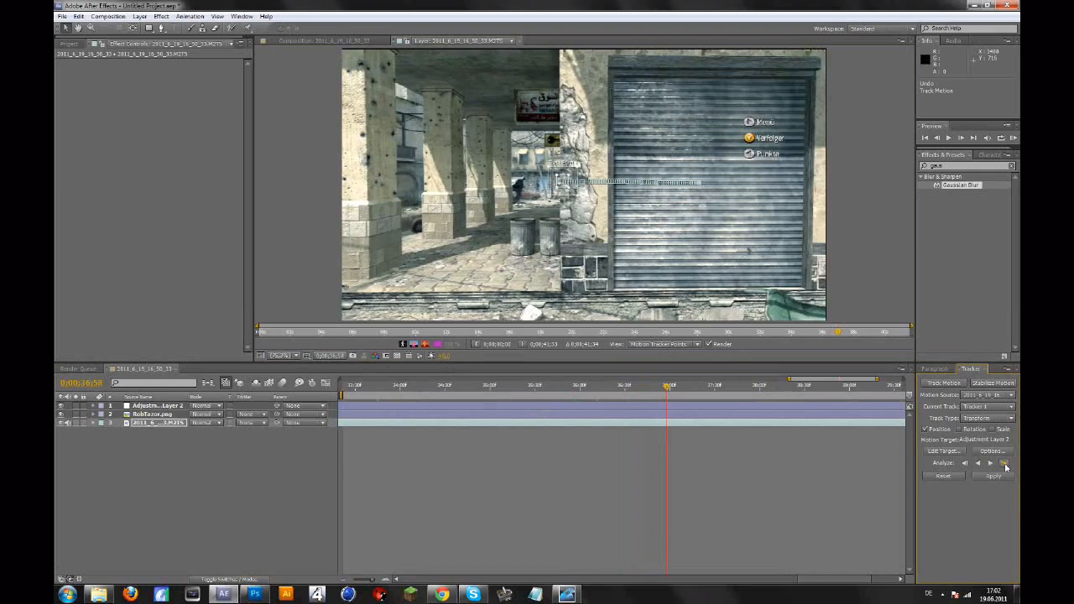
{"action": "left_click", "coordinate": [1004, 463]}
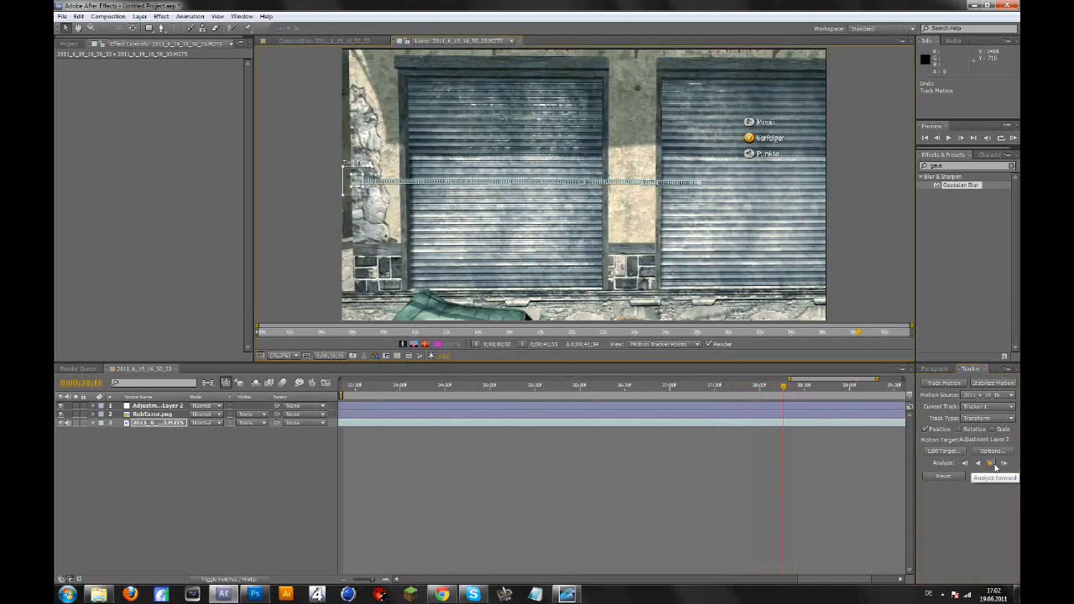
{"action": "left_click", "coordinate": [993, 465]}
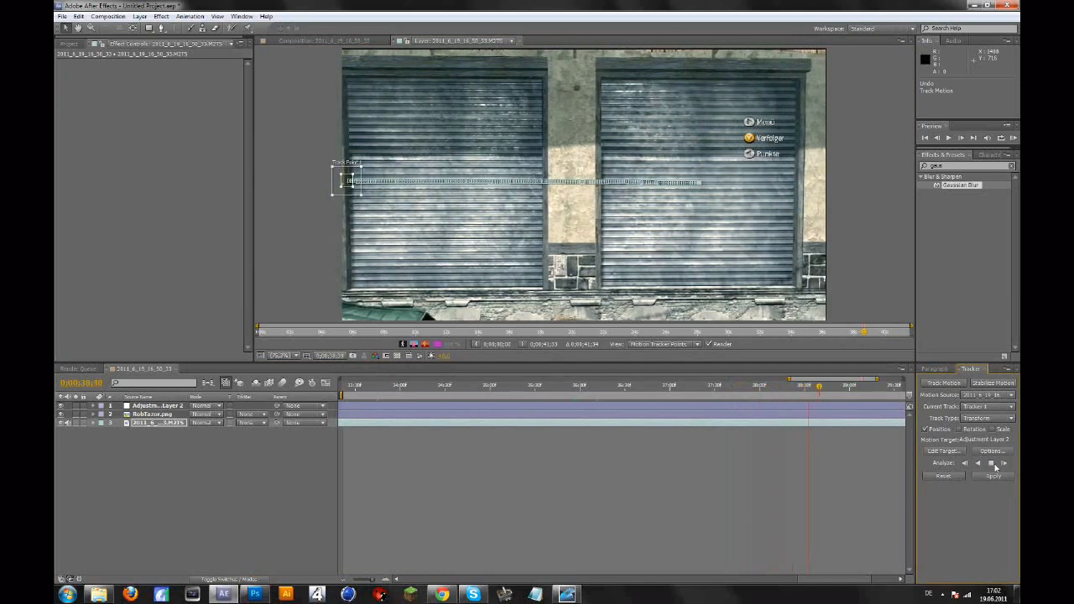
{"action": "left_click", "coordinate": [989, 463]}
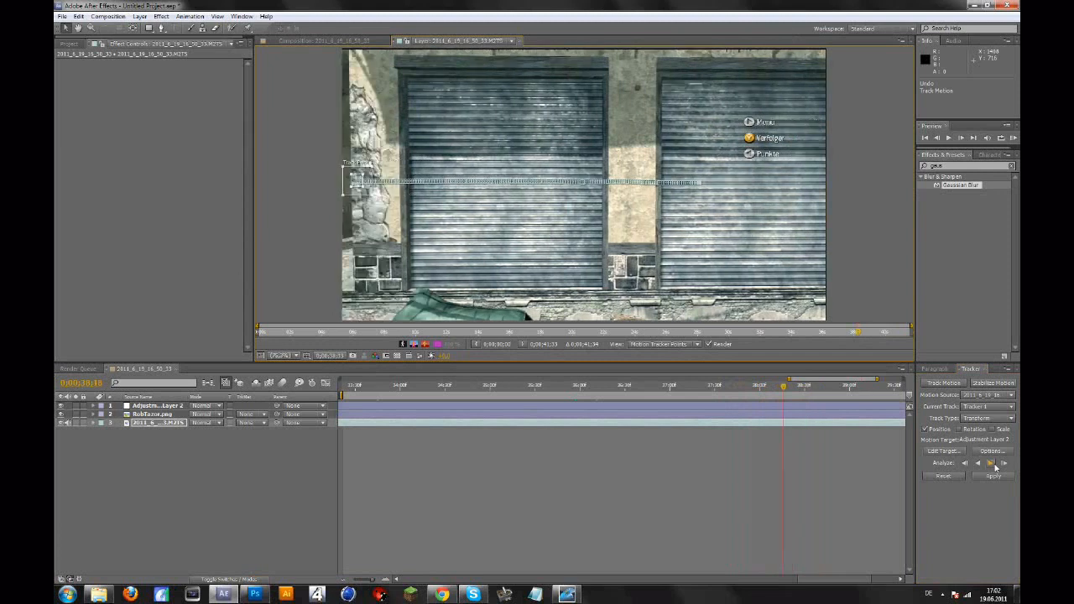
{"action": "left_click", "coordinate": [1003, 463]}
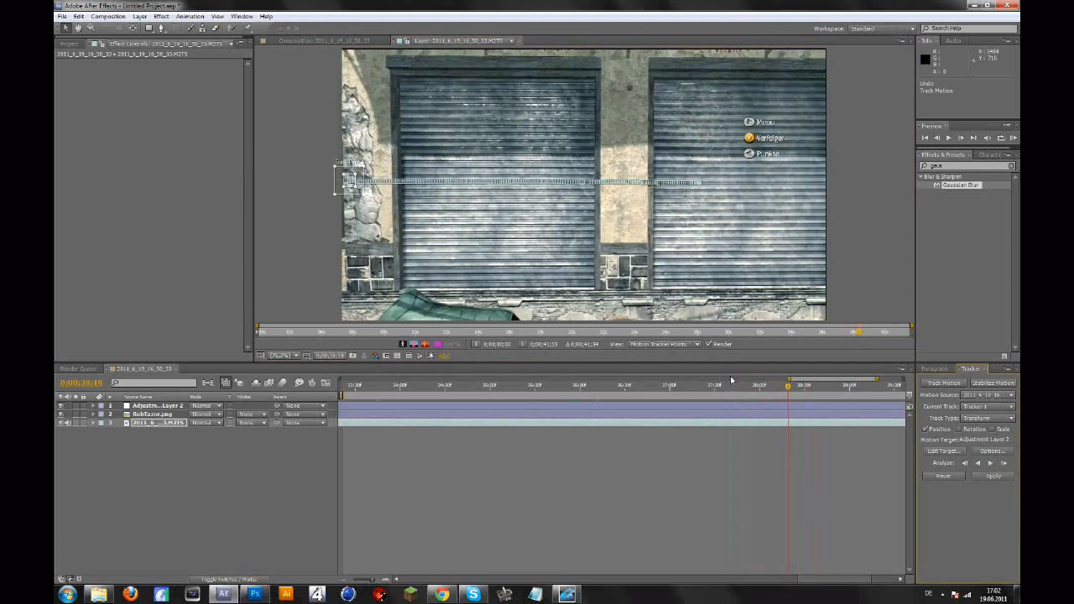
Step: Add a new Null Object layer to the composition
{"action": "left_click", "coordinate": [139, 17]}
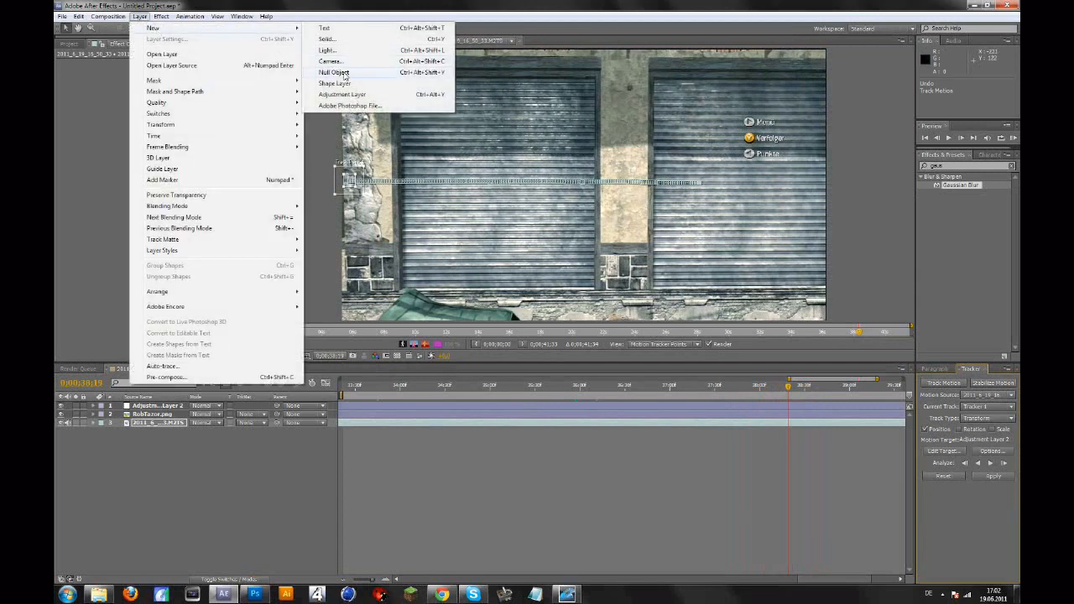
{"action": "left_click", "coordinate": [333, 72]}
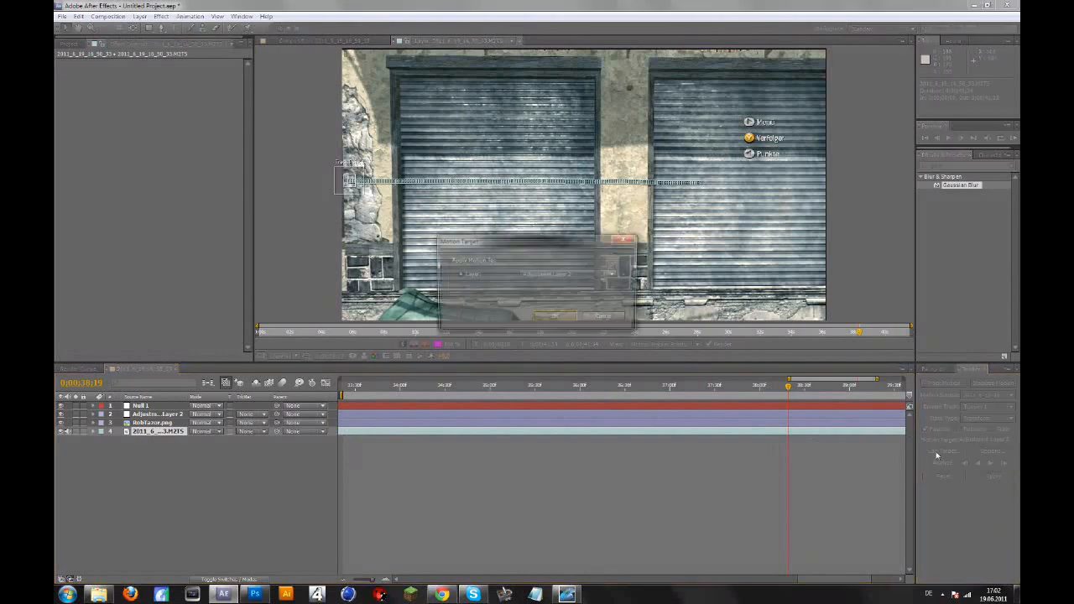
Step: Set Null 1 as the tracker target and apply the tracked X and Y motion to it
{"action": "left_click", "coordinate": [569, 275]}
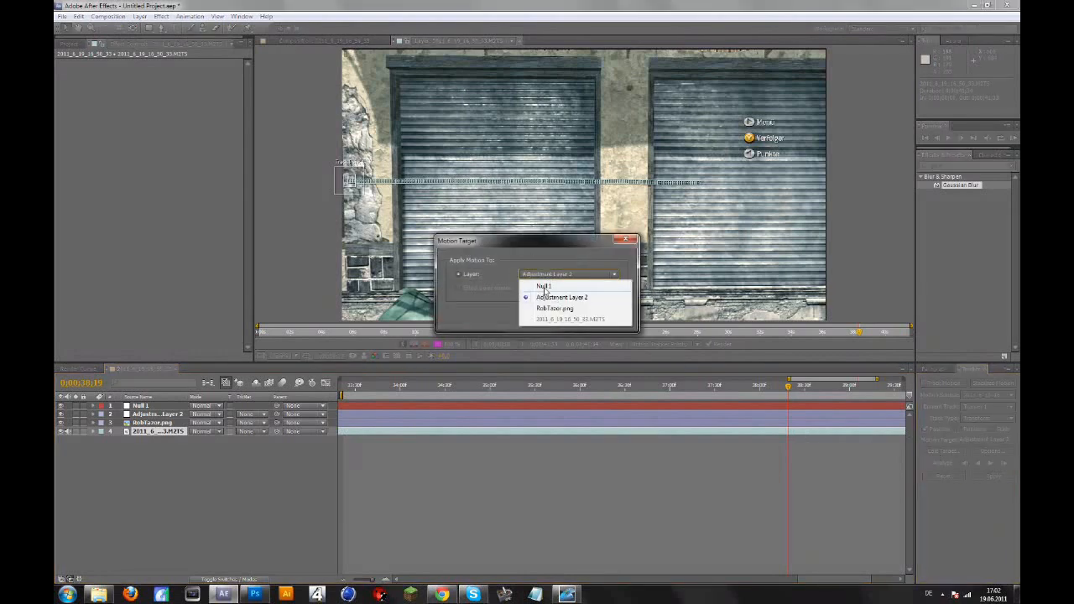
{"action": "left_click", "coordinate": [544, 285]}
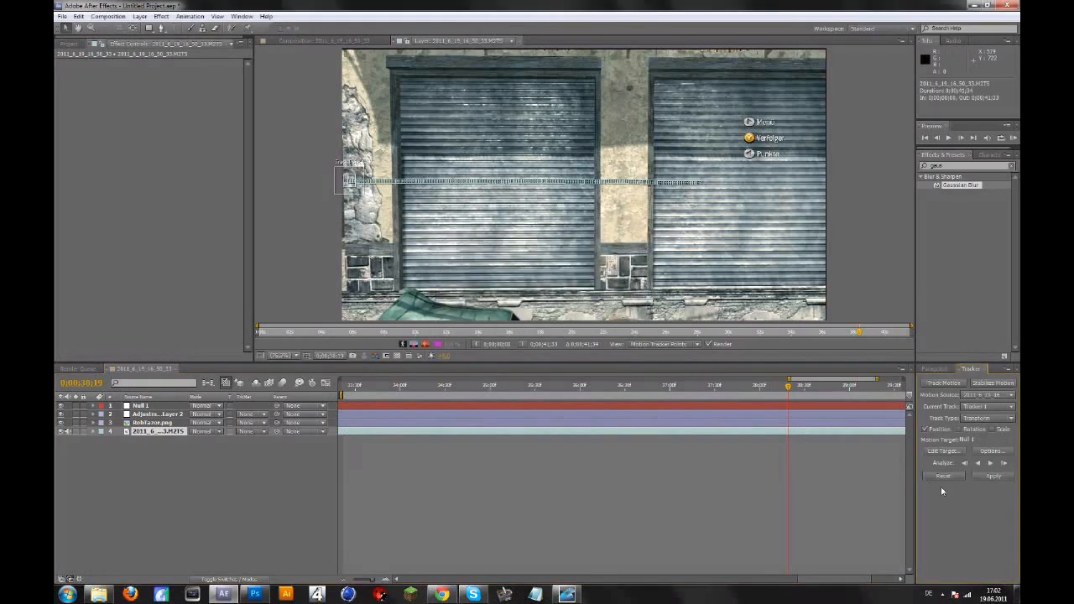
{"action": "left_click", "coordinate": [993, 477]}
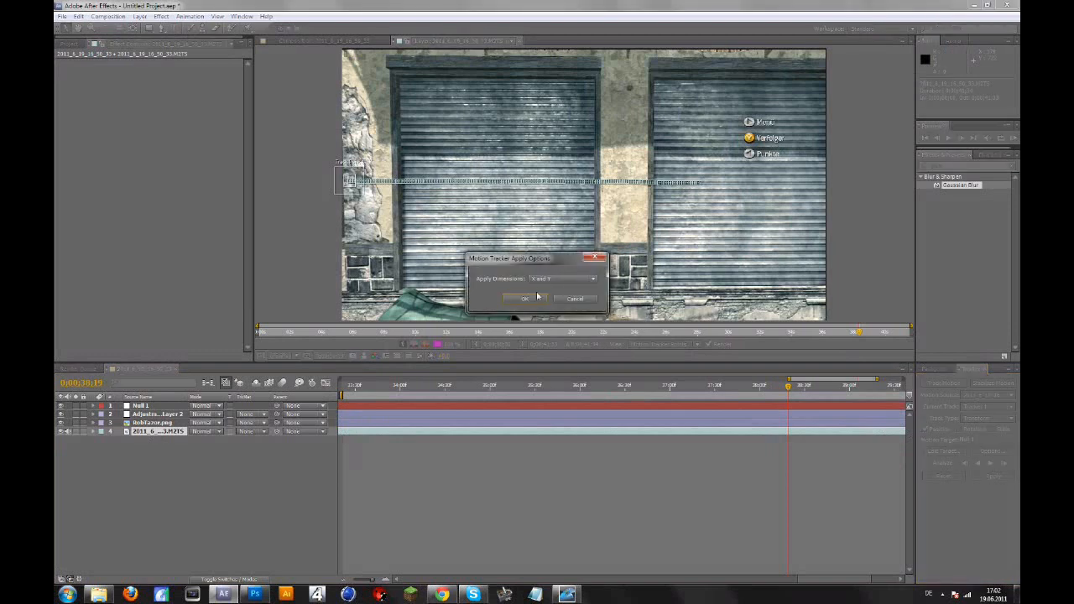
{"action": "left_click", "coordinate": [524, 299]}
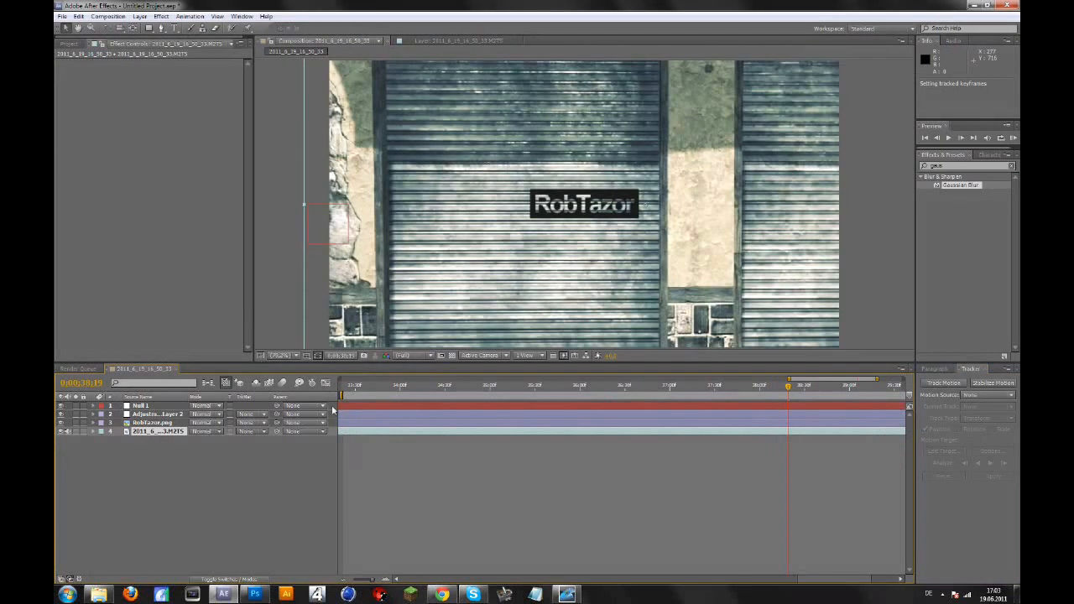
Step: Parent the RobTazor text layer to Null 1 and return to the start of the tracked section
{"action": "left_click", "coordinate": [141, 404]}
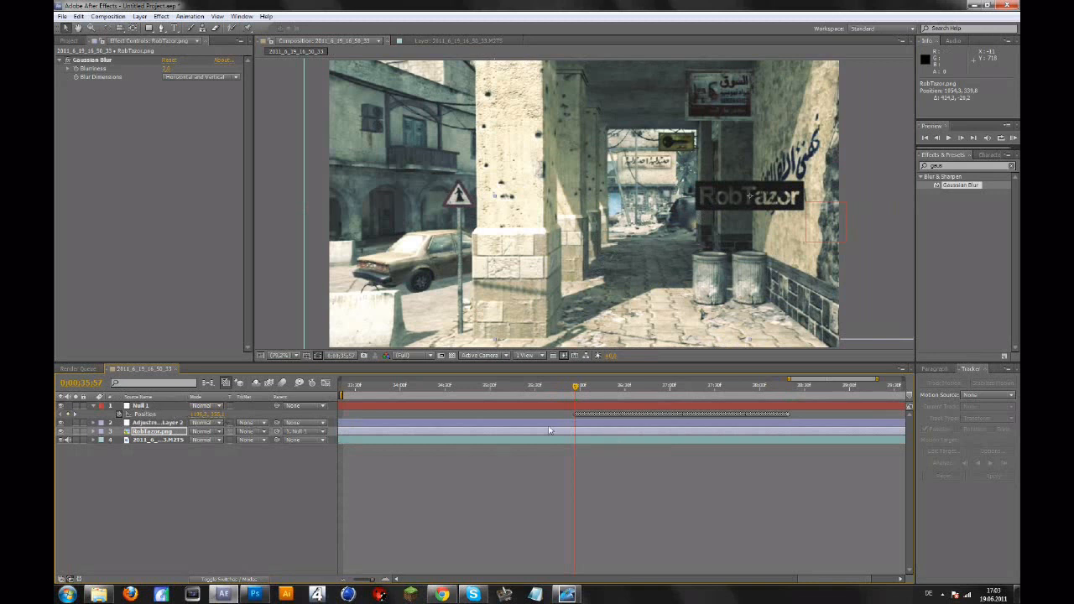
{"action": "left_click", "coordinate": [581, 386]}
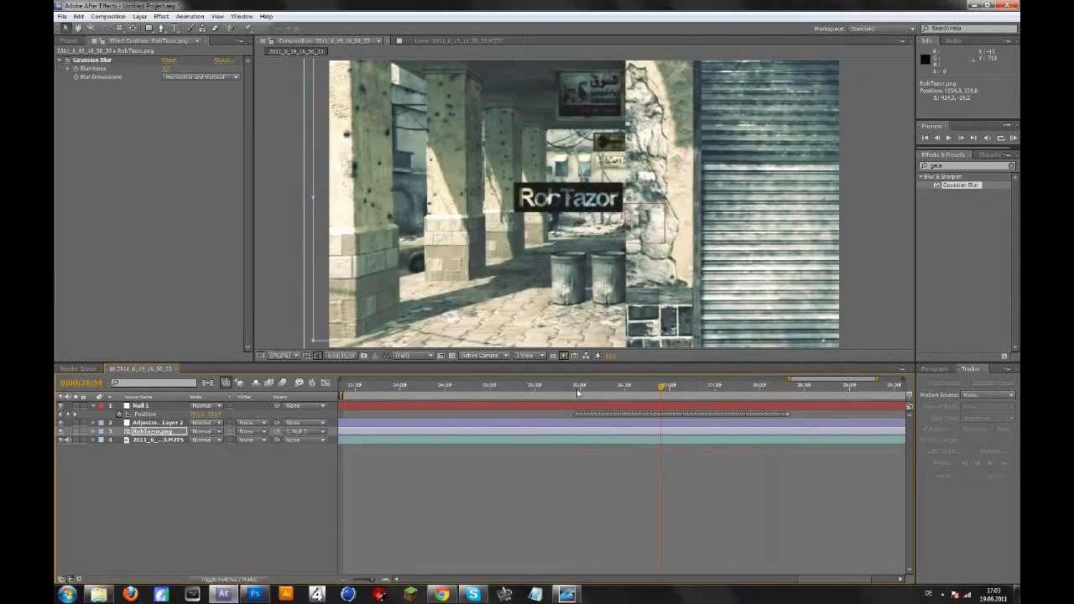
{"action": "left_click", "coordinate": [578, 385]}
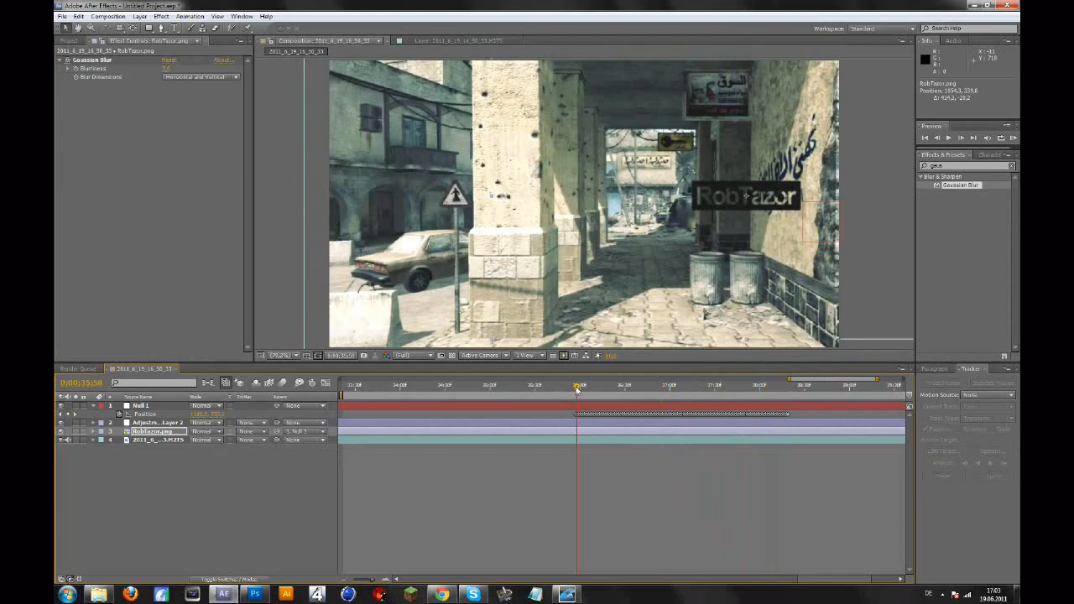
Step: Keyframe RobTazor's Position from its start point to a later frame pushed out of frame
{"action": "left_click", "coordinate": [573, 384]}
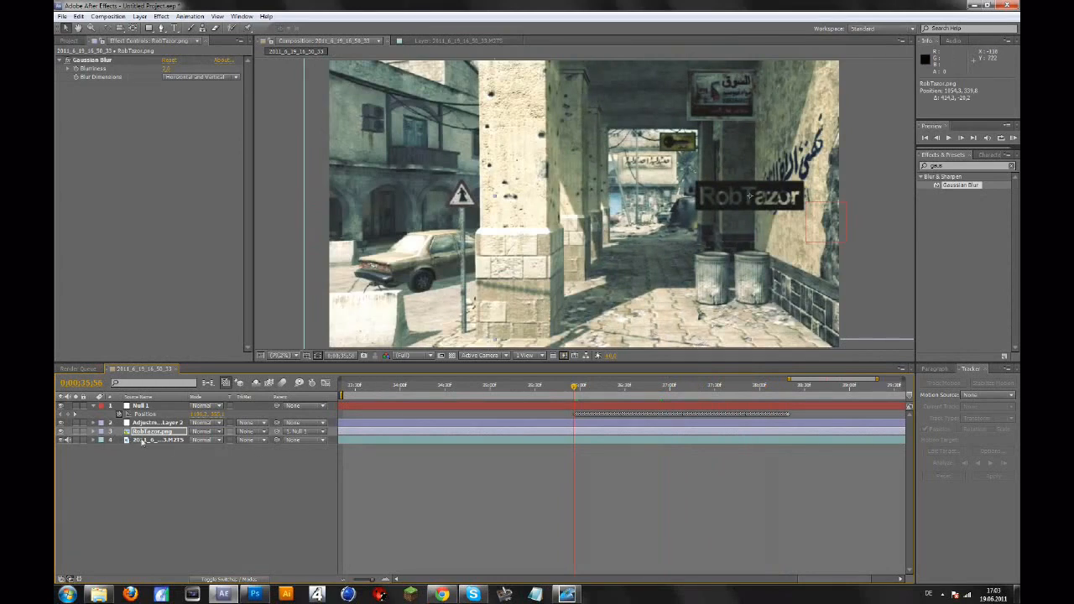
{"action": "left_click", "coordinate": [94, 431]}
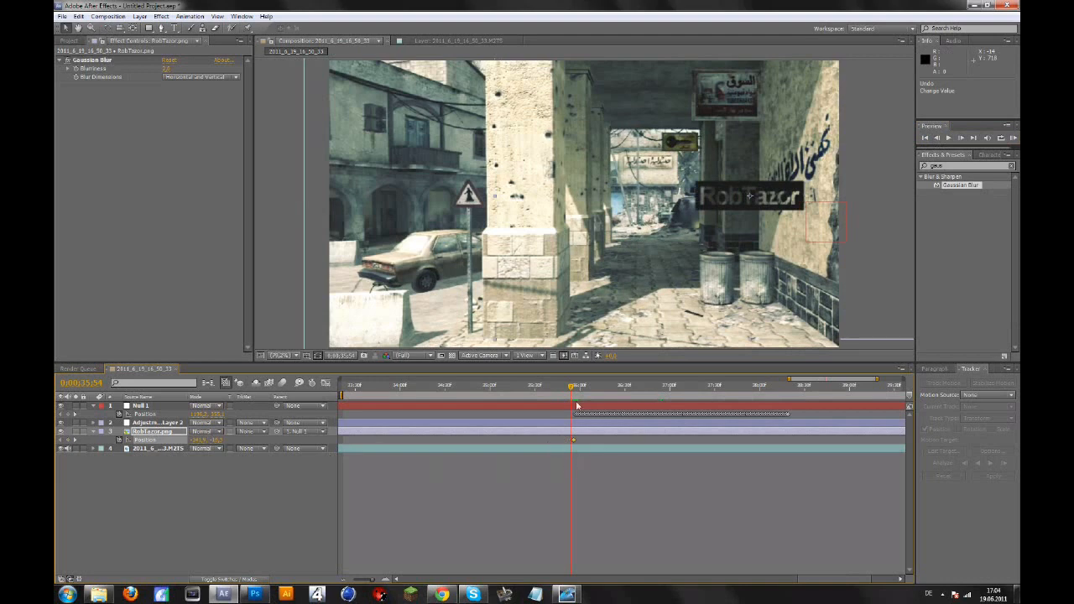
{"action": "left_click_drag", "start_coordinate": [570, 384], "coordinate": [552, 384]}
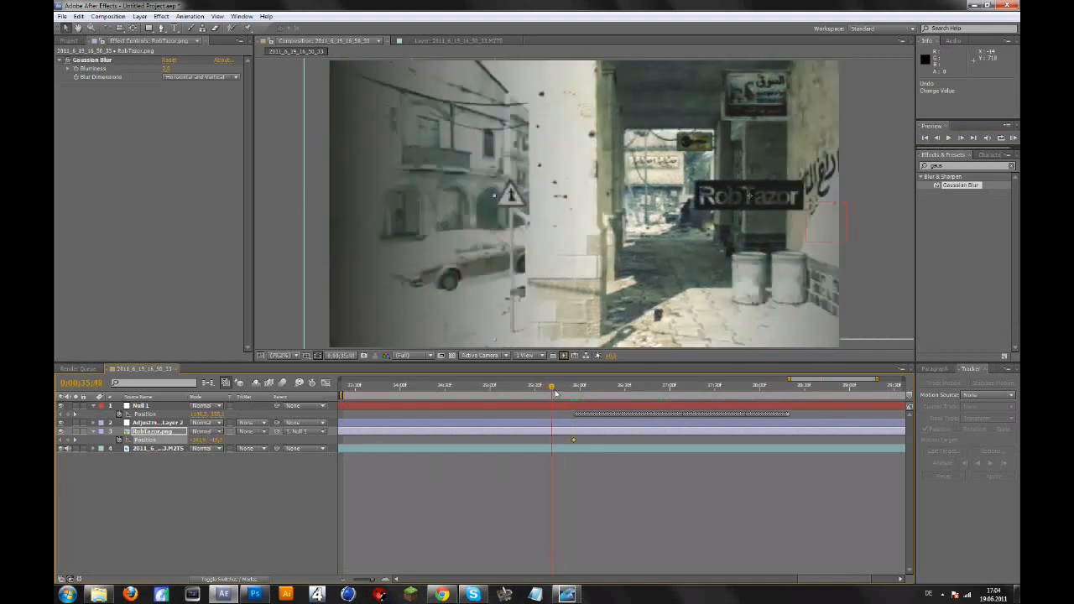
{"action": "left_click_drag", "start_coordinate": [552, 384], "coordinate": [557, 384]}
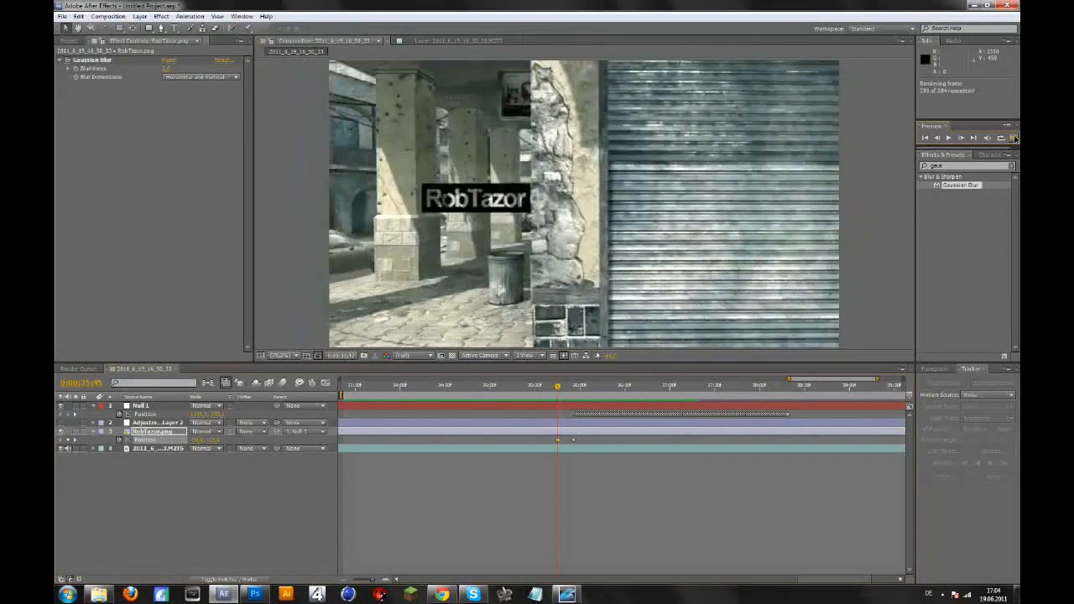
{"action": "left_click", "coordinate": [947, 137]}
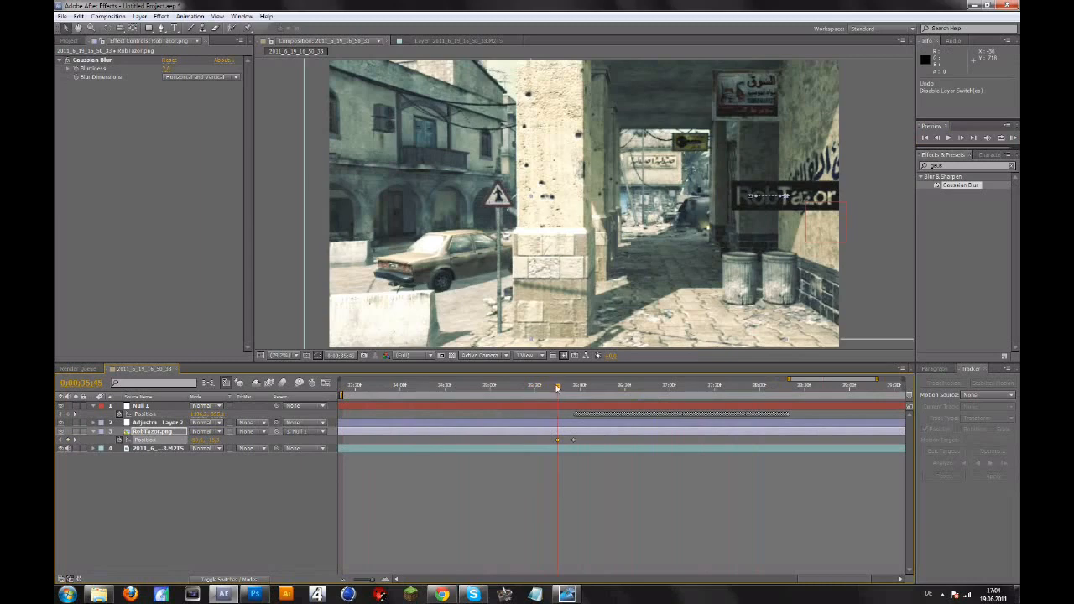
{"action": "left_click", "coordinate": [530, 384]}
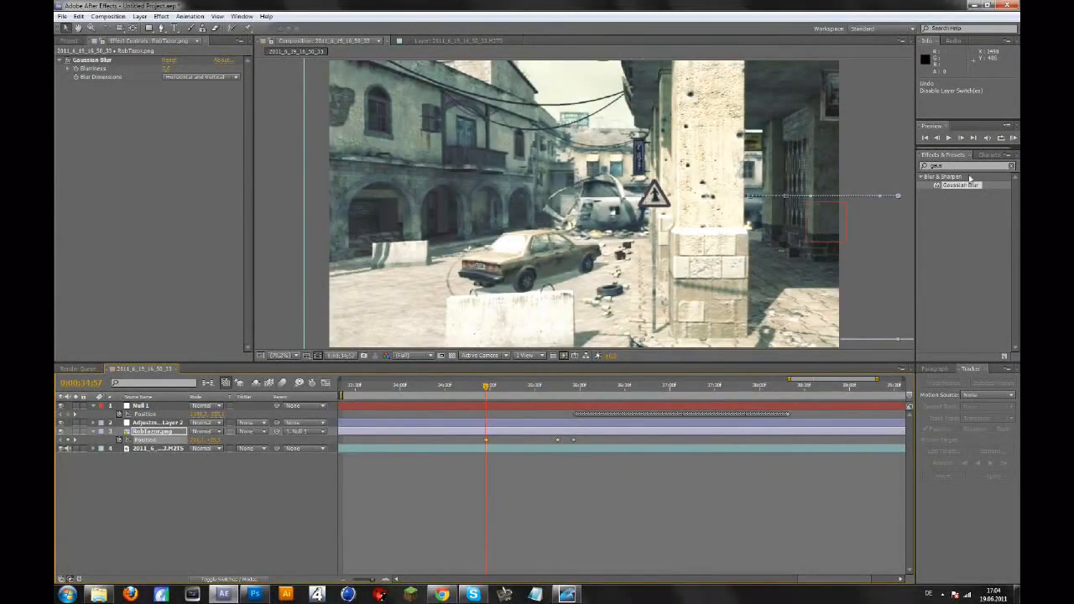
Step: Add an earlier Position keyframe for RobTazor and RAM preview the slide-out animation
{"action": "left_click", "coordinate": [1013, 138]}
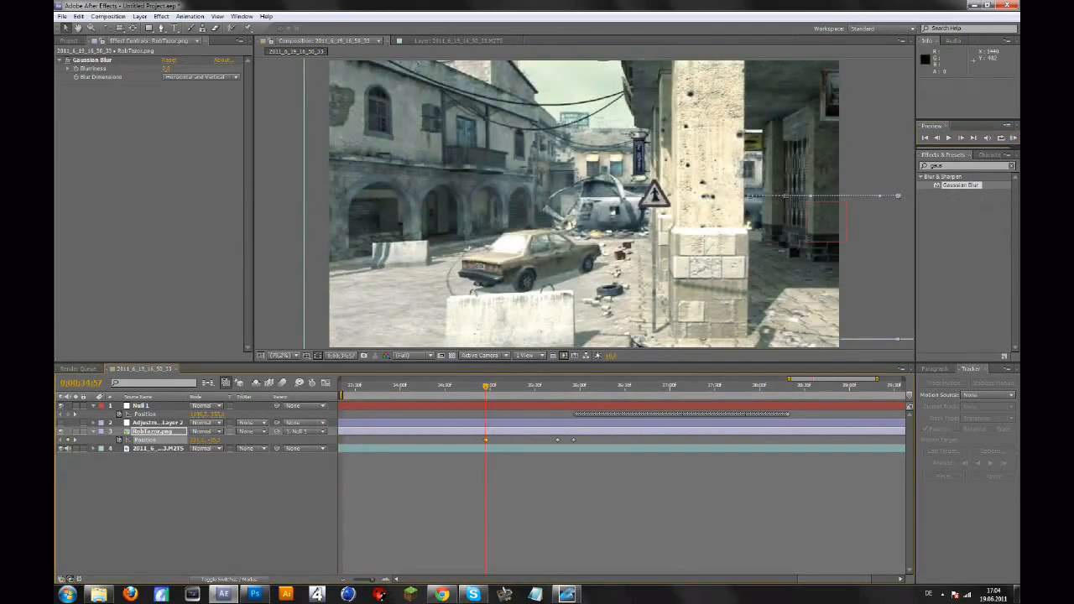
{"action": "left_click", "coordinate": [1013, 138]}
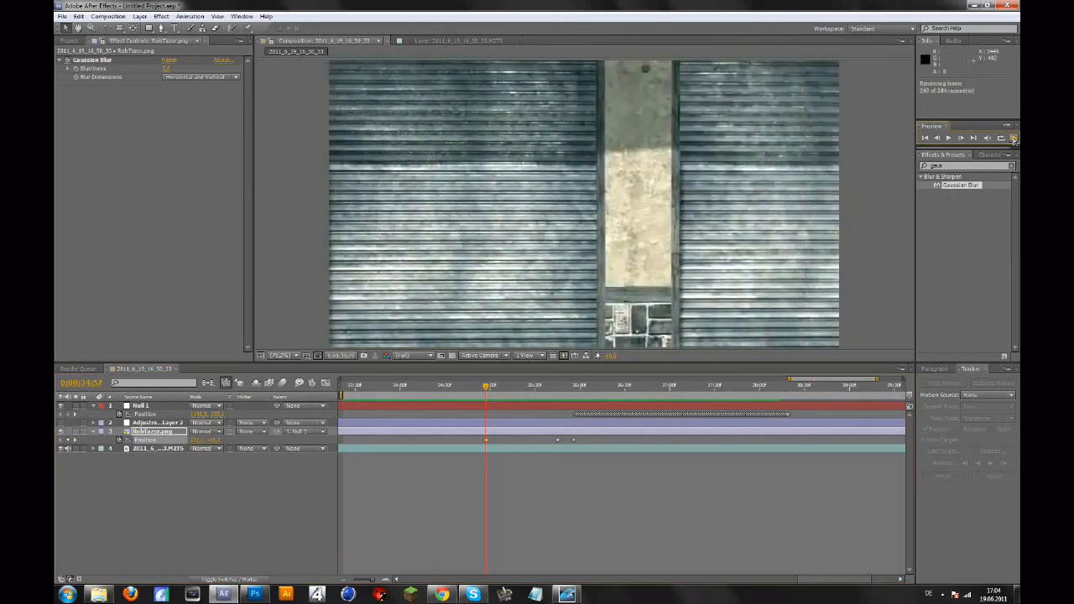
{"action": "left_click", "coordinate": [1014, 138]}
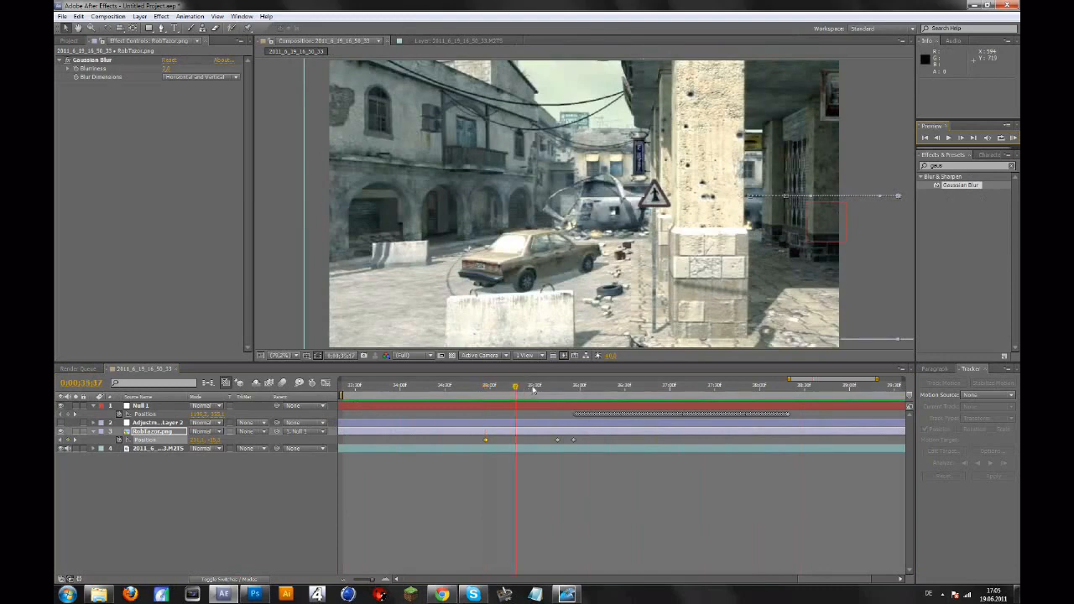
{"action": "left_click", "coordinate": [661, 384]}
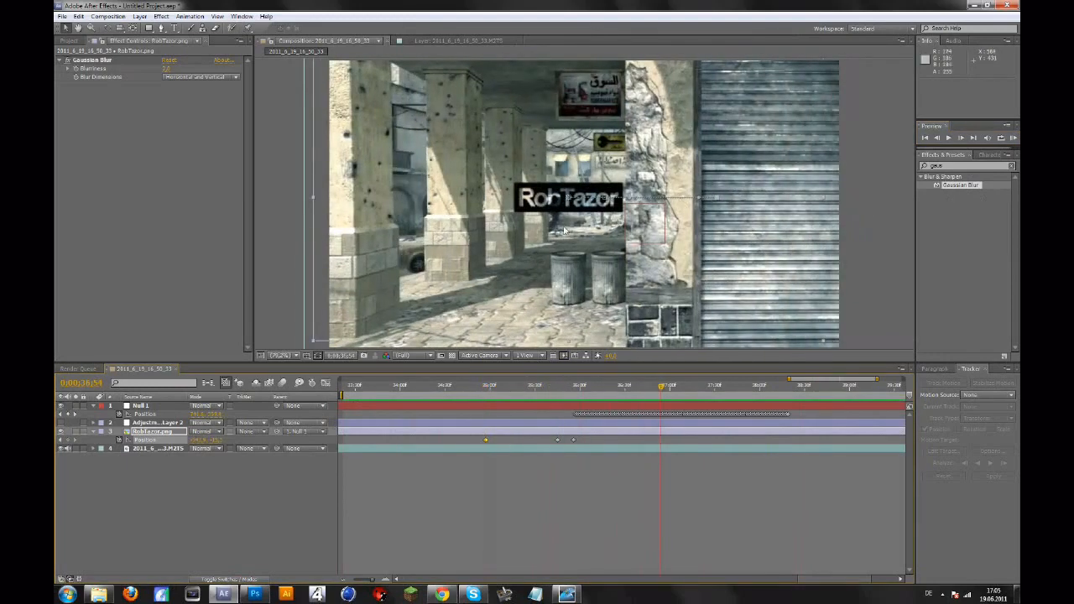
{"action": "left_click", "coordinate": [697, 384]}
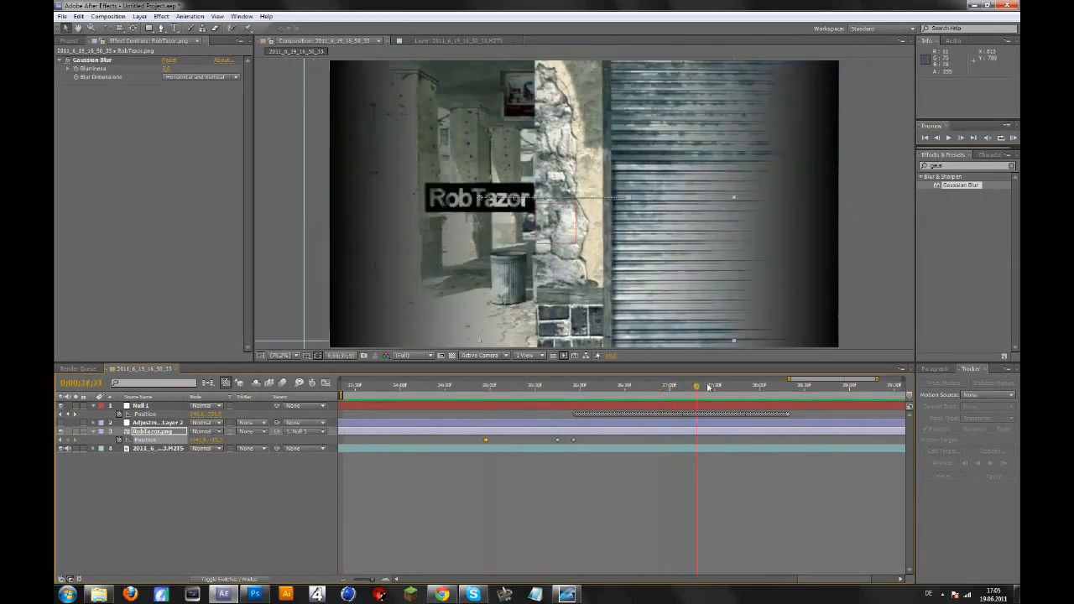
{"action": "left_click", "coordinate": [624, 384]}
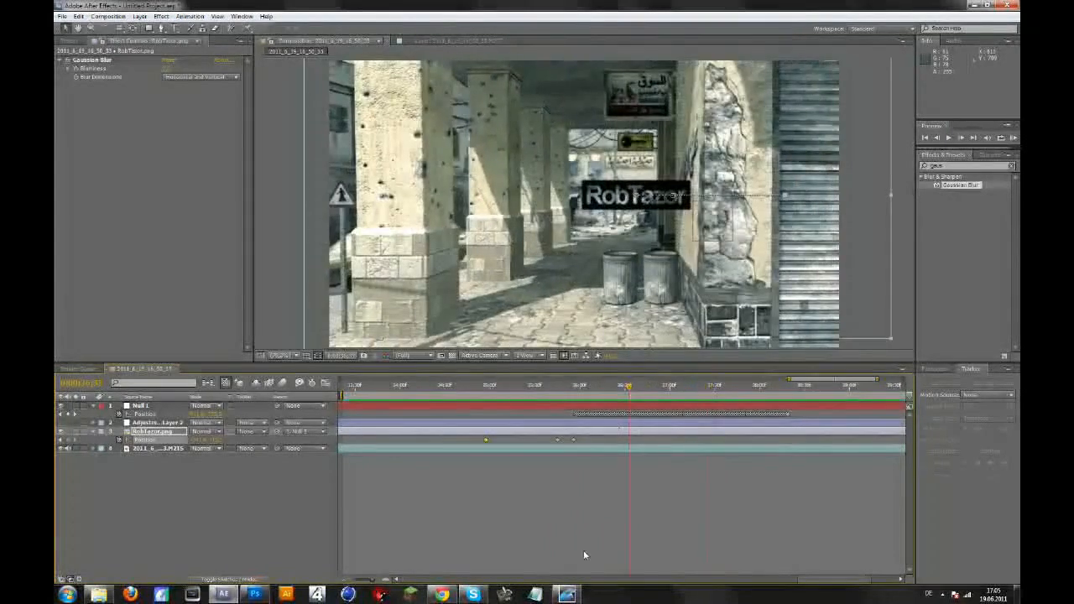
{"action": "left_click", "coordinate": [389, 385]}
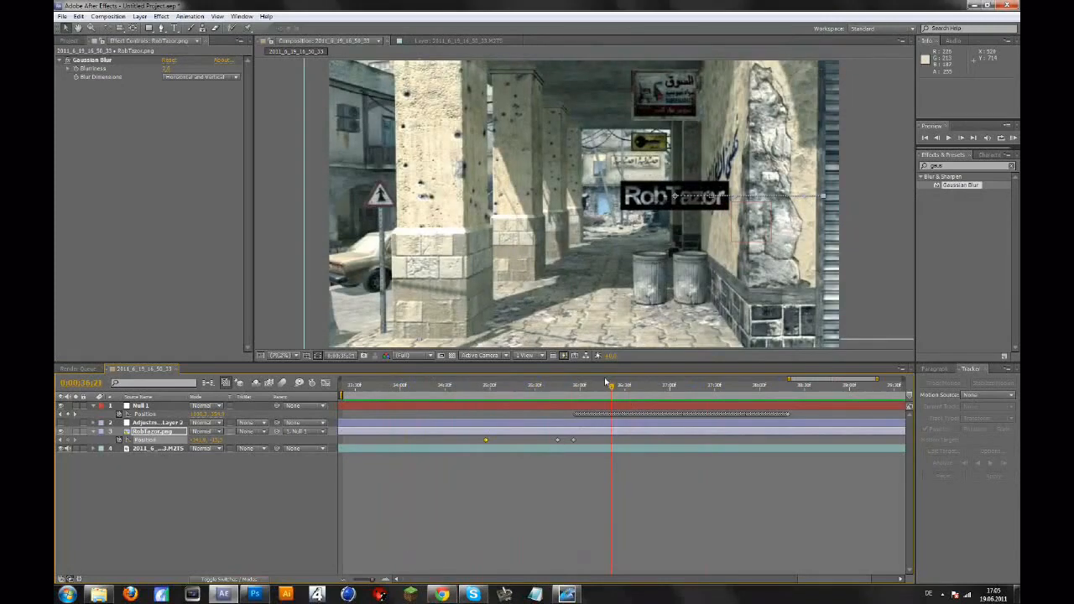
{"action": "left_click", "coordinate": [595, 384]}
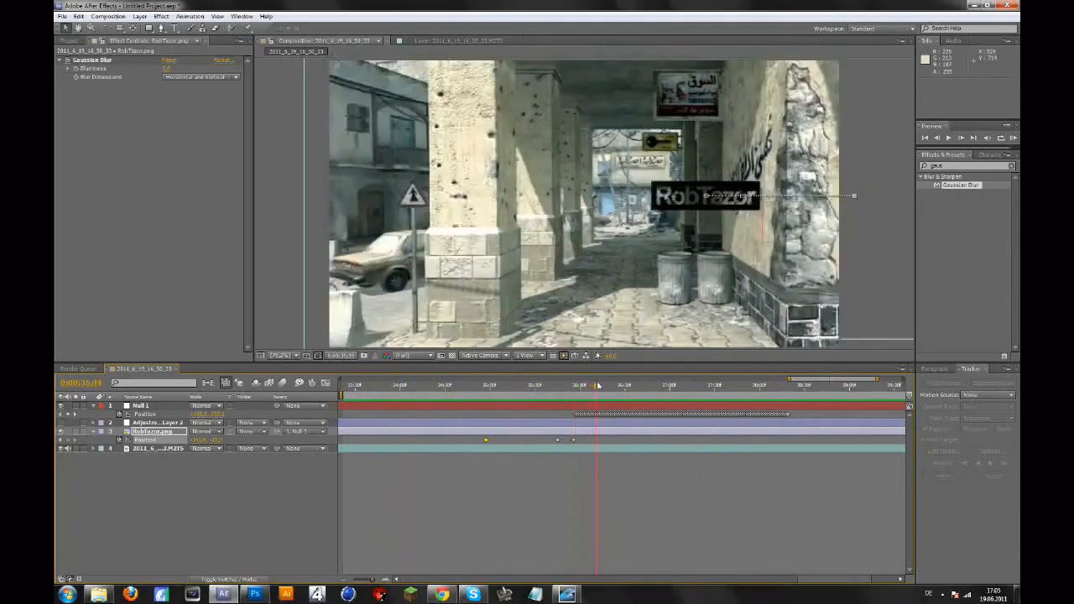